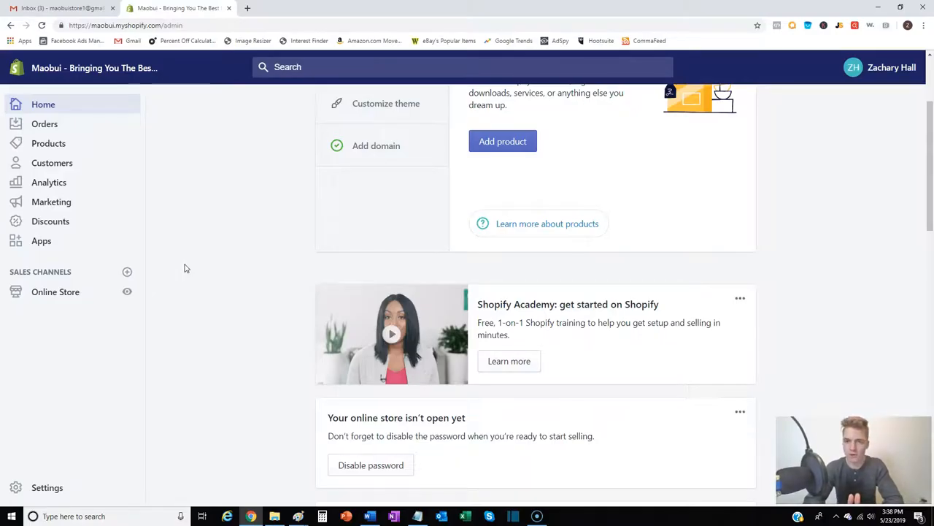
mouse_move(70, 227)
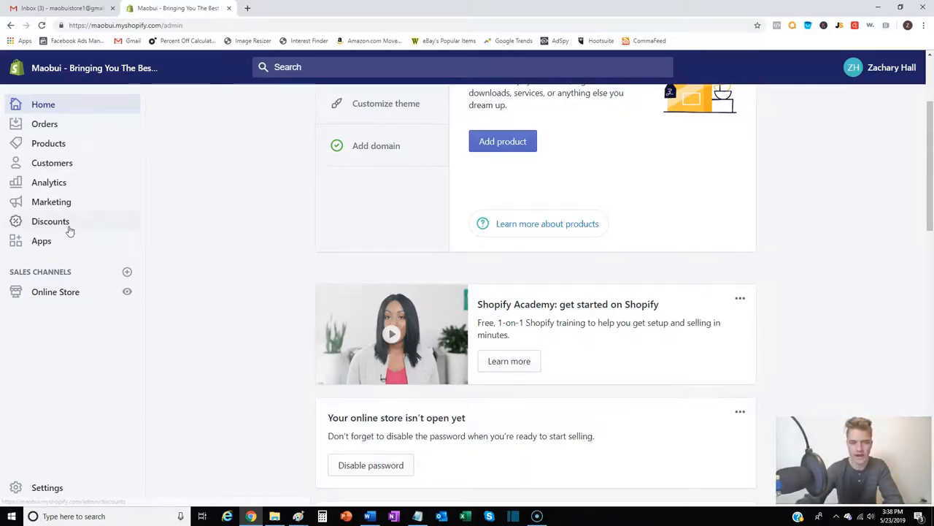
Go to Discounts in the Shopify admin sidebar to see the empty Discount codes page.
click(50, 221)
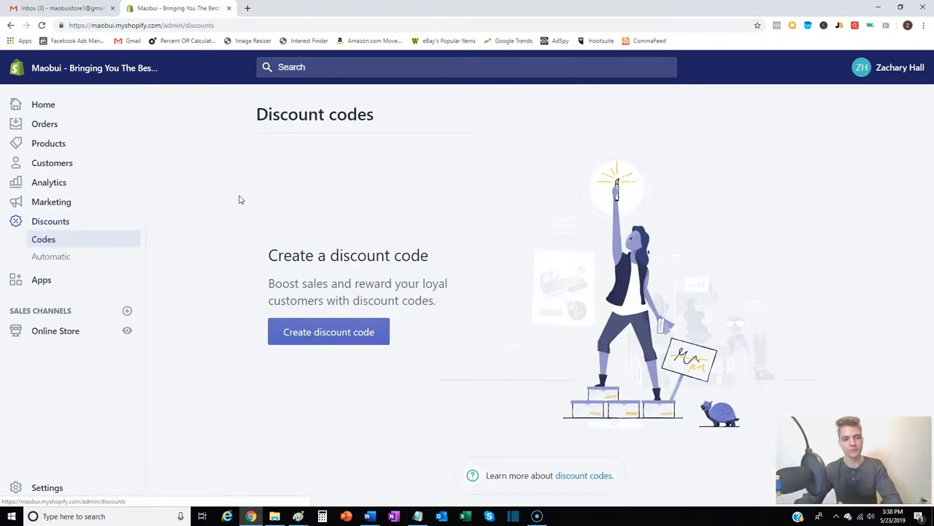
mouse_move(328, 344)
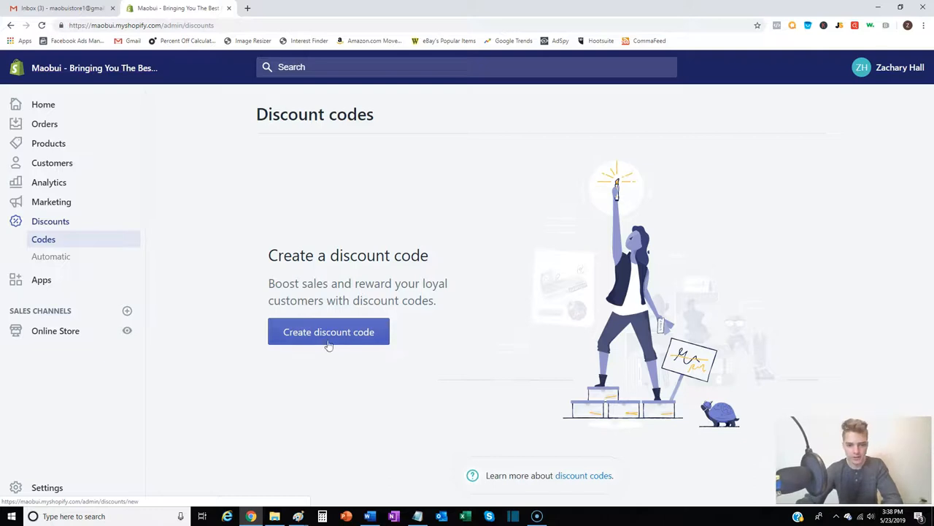
Draft a new discount code SHIP10 with a 10% discount value.
click(329, 331)
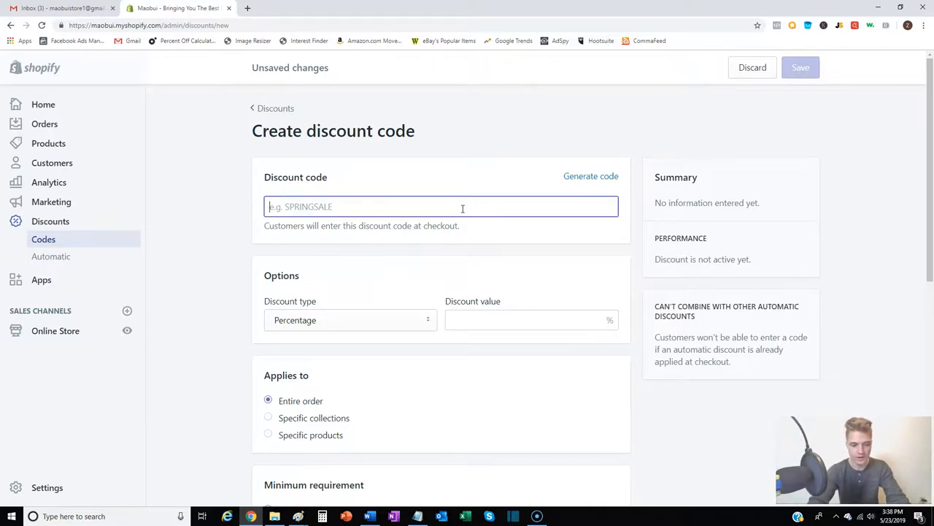
text(S)
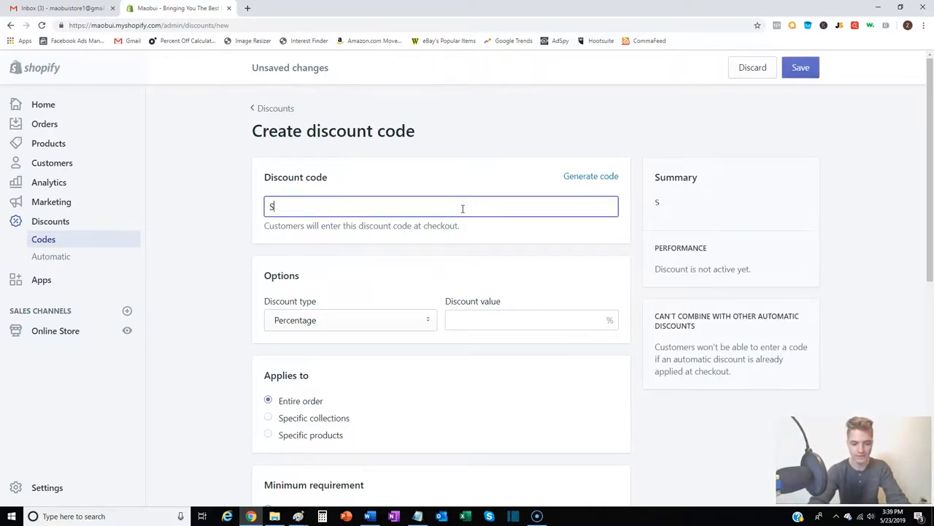
text(HIP10)
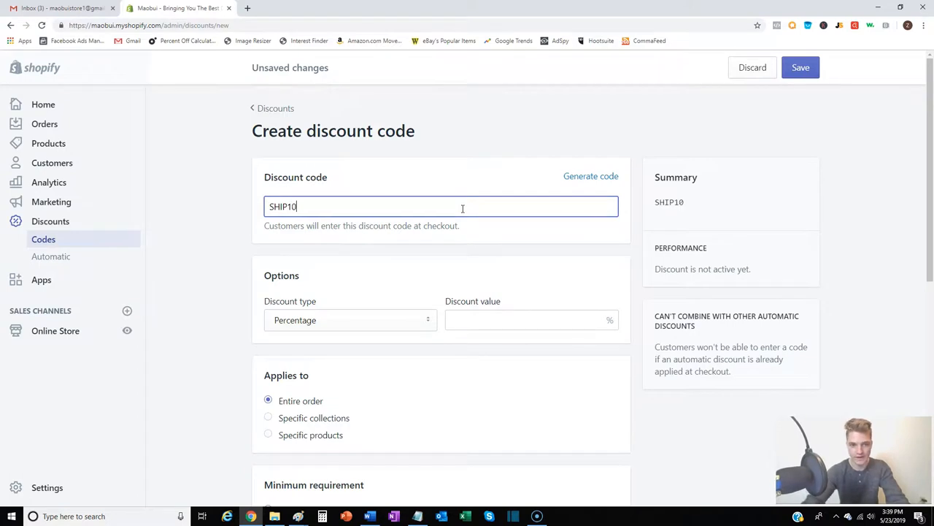
click(526, 320)
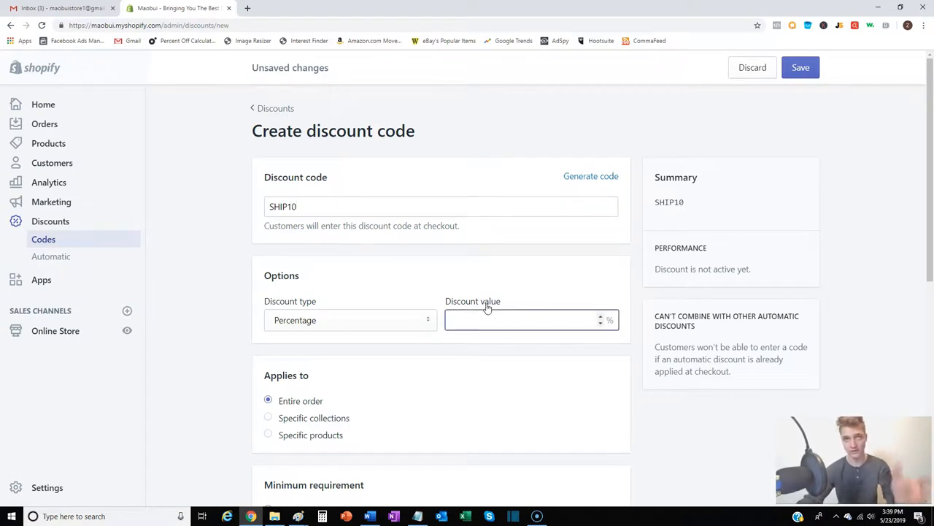
click(526, 320)
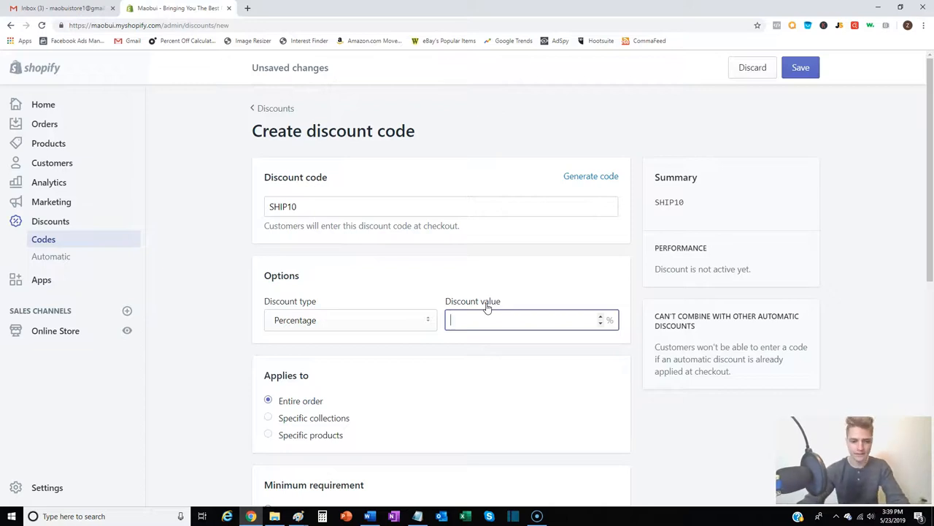
text(10)
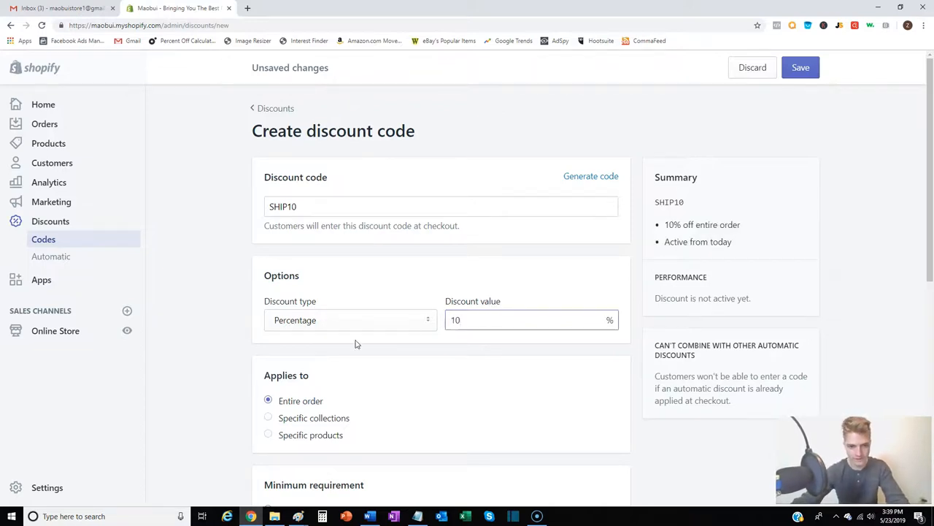
Save the SHIP10 code and go back to the Discount codes list.
scroll(down, 3)
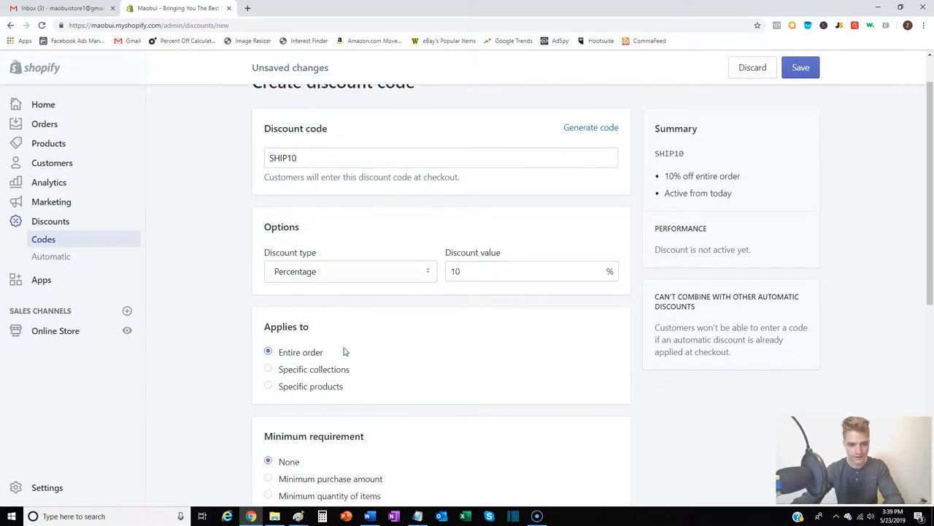
scroll(down, 3)
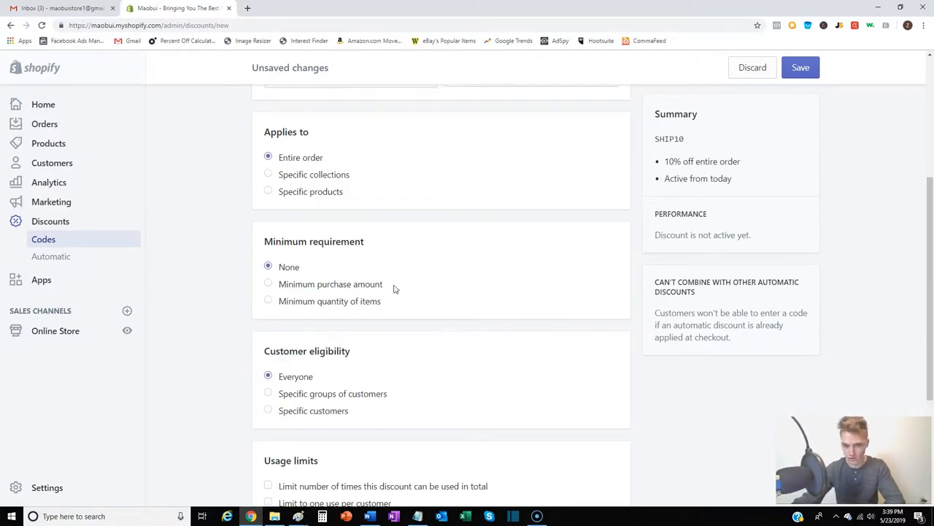
mouse_move(293, 393)
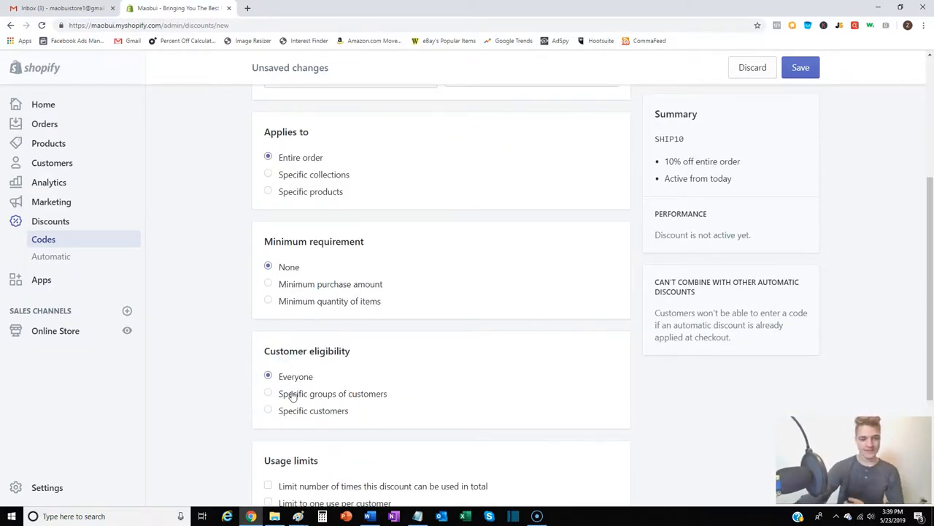
mouse_move(313, 395)
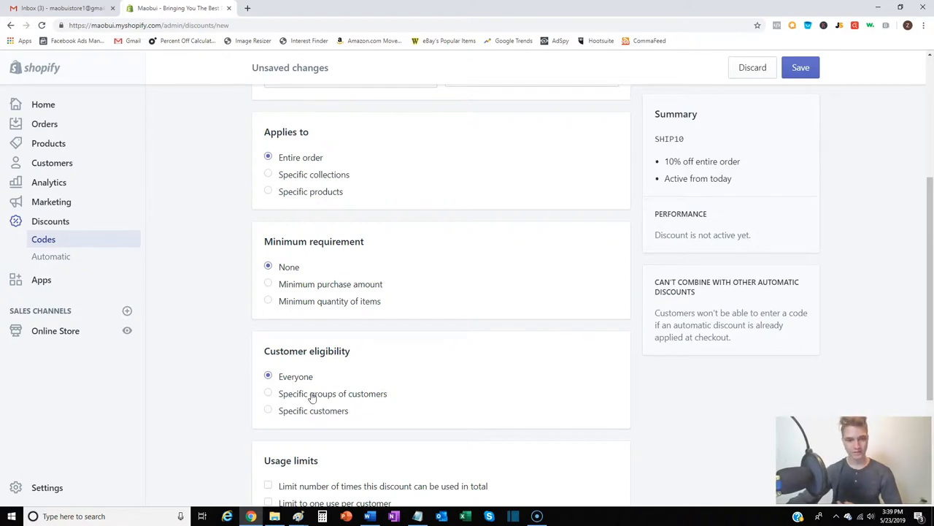
mouse_move(323, 405)
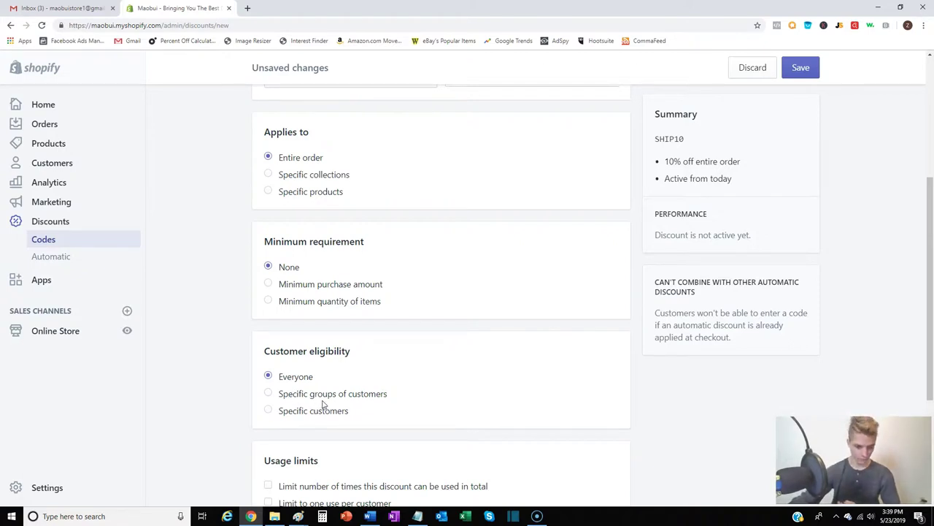
mouse_move(363, 441)
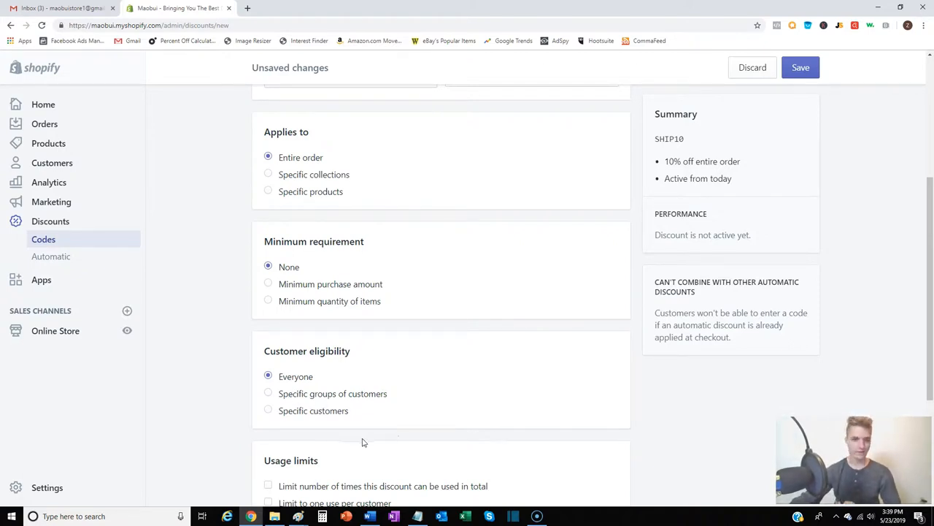
mouse_move(341, 435)
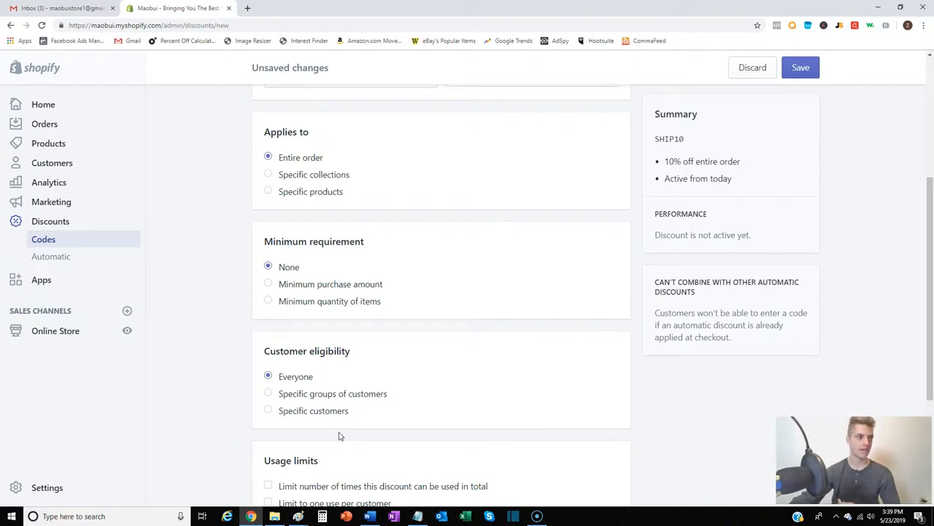
mouse_move(336, 440)
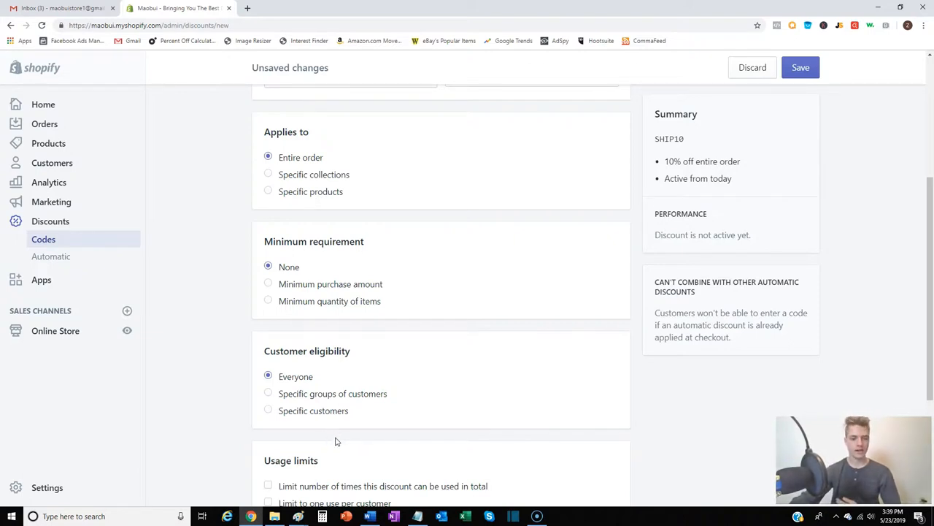
mouse_move(346, 448)
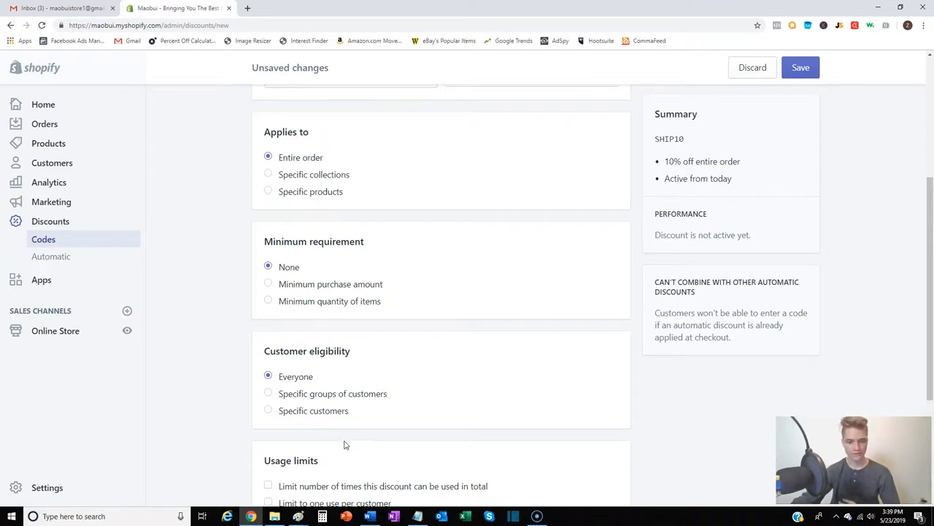
mouse_move(337, 440)
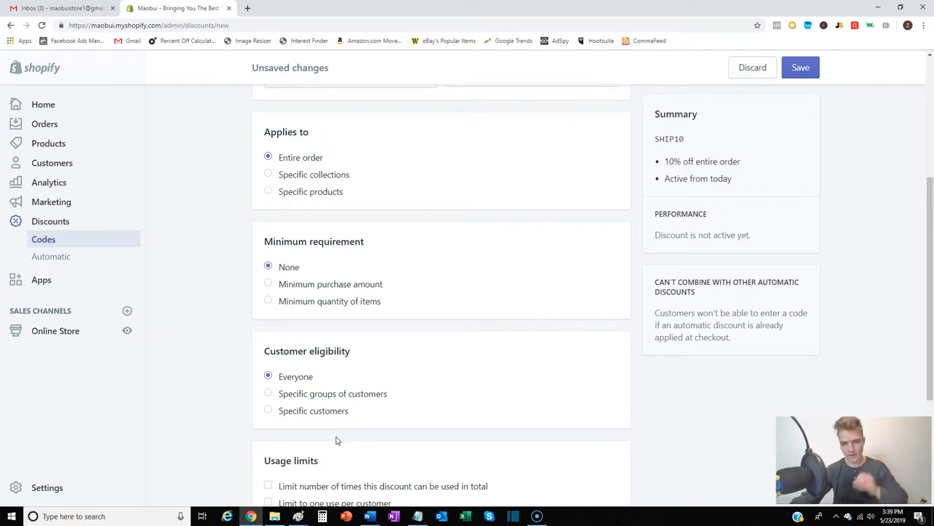
mouse_move(334, 438)
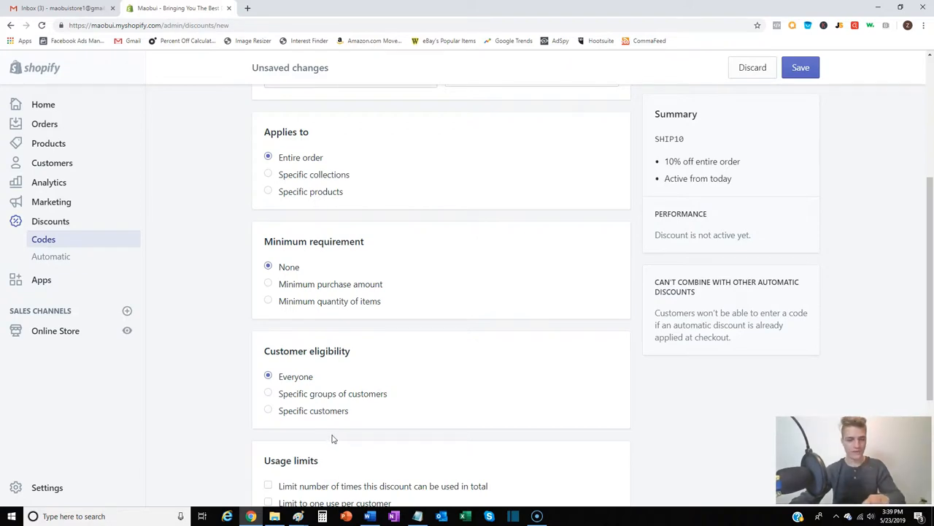
mouse_move(326, 433)
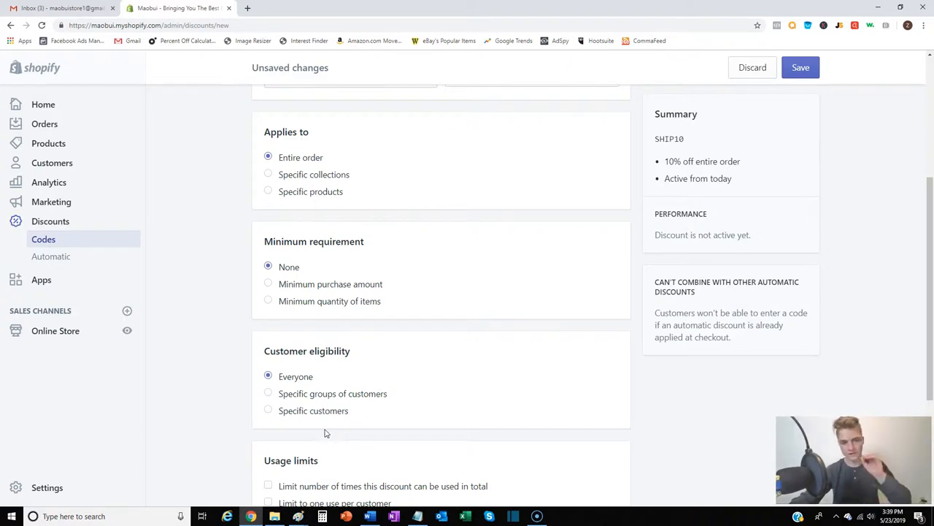
mouse_move(323, 304)
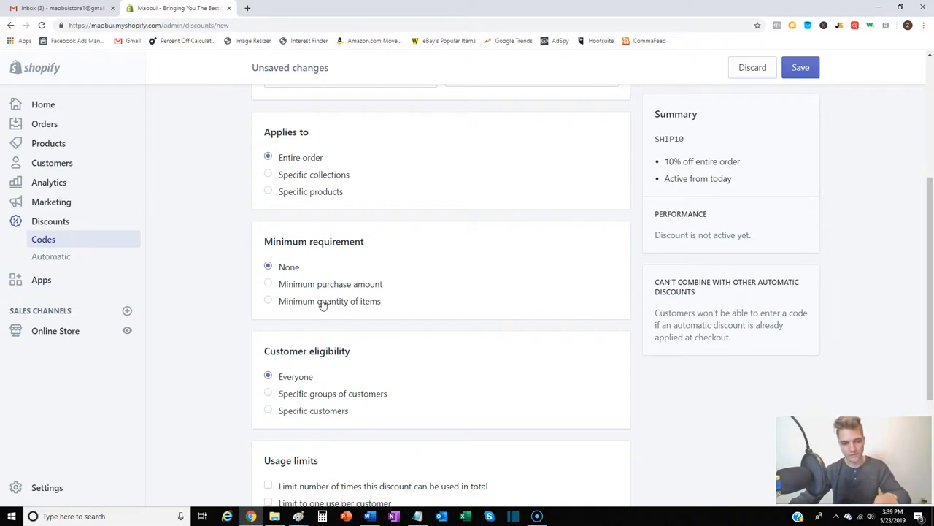
mouse_move(236, 171)
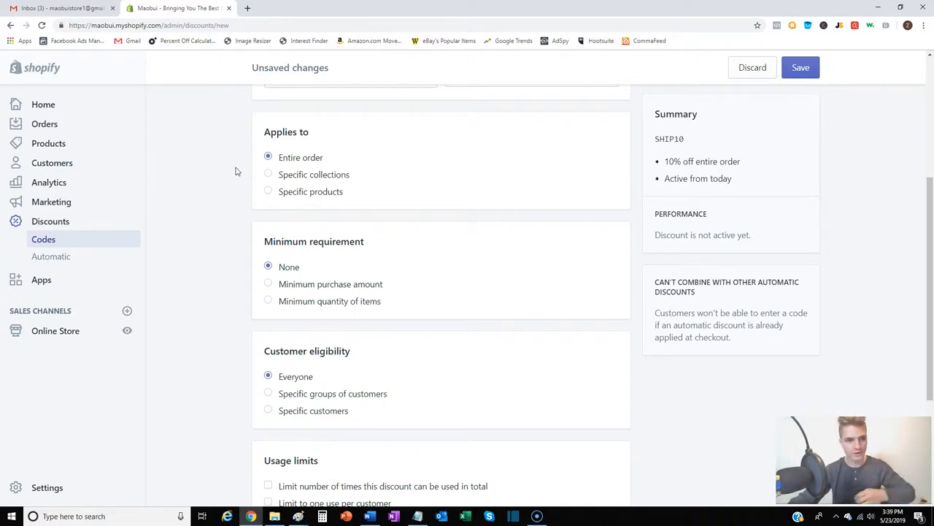
scroll(down, 3)
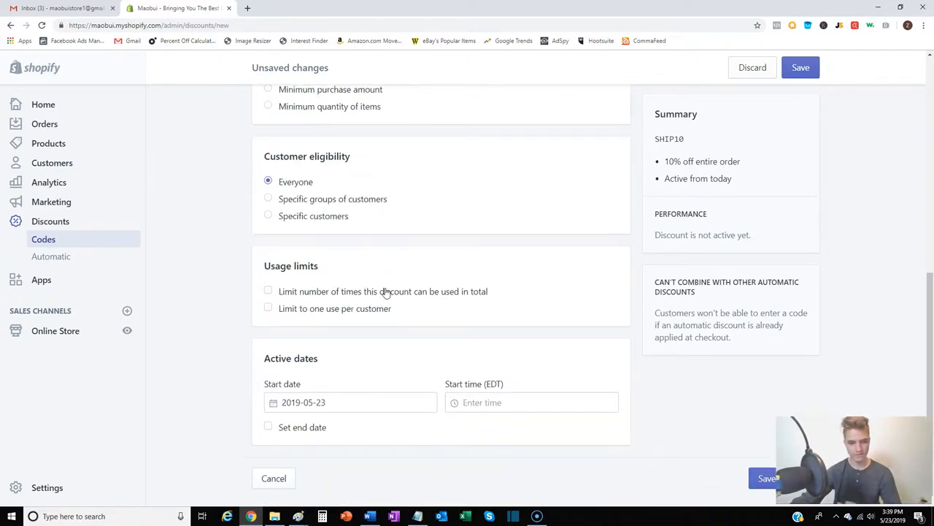
mouse_move(160, 325)
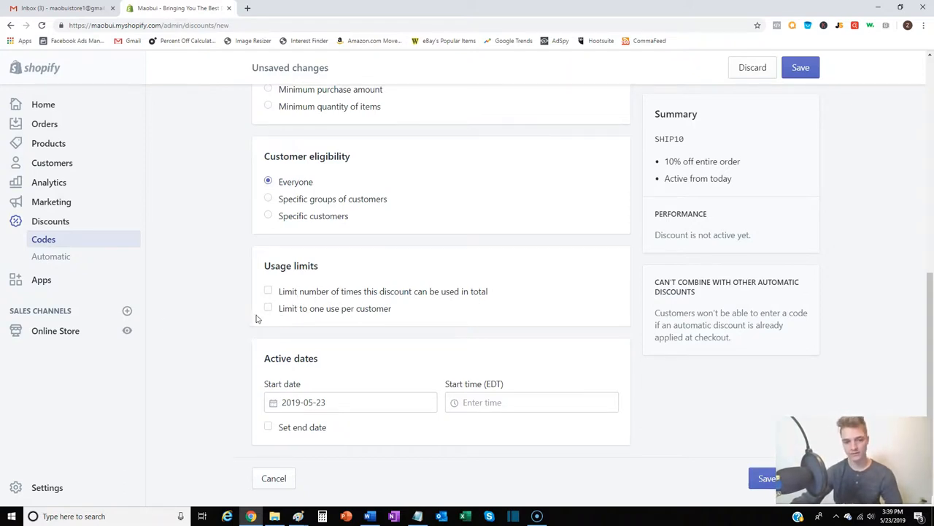
mouse_move(402, 315)
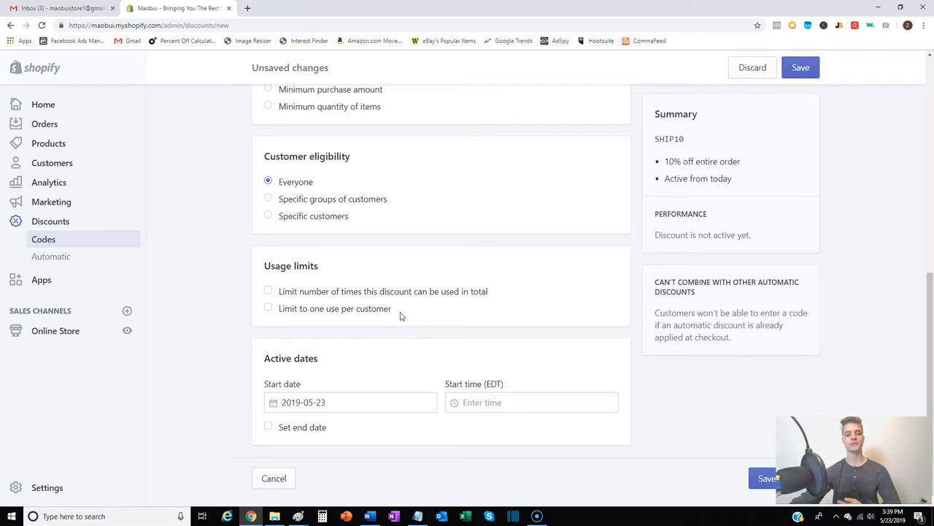
mouse_move(401, 308)
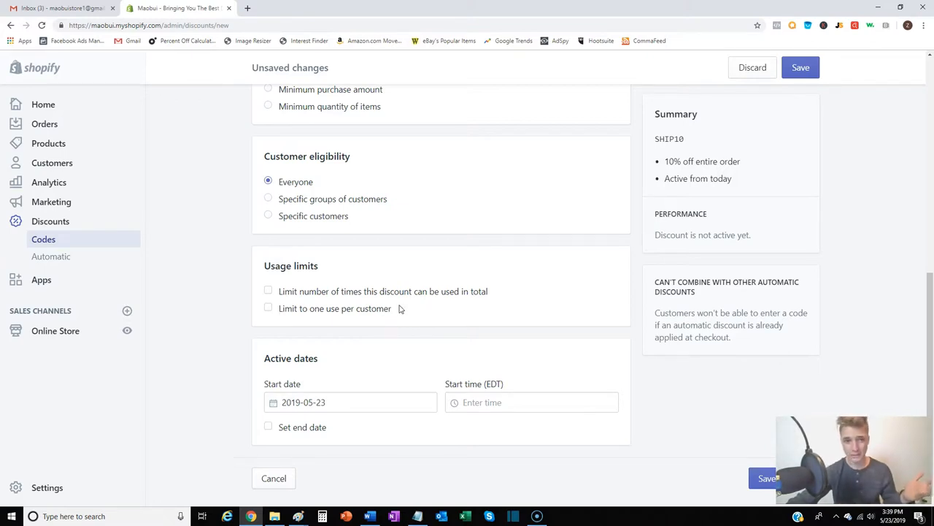
mouse_move(424, 292)
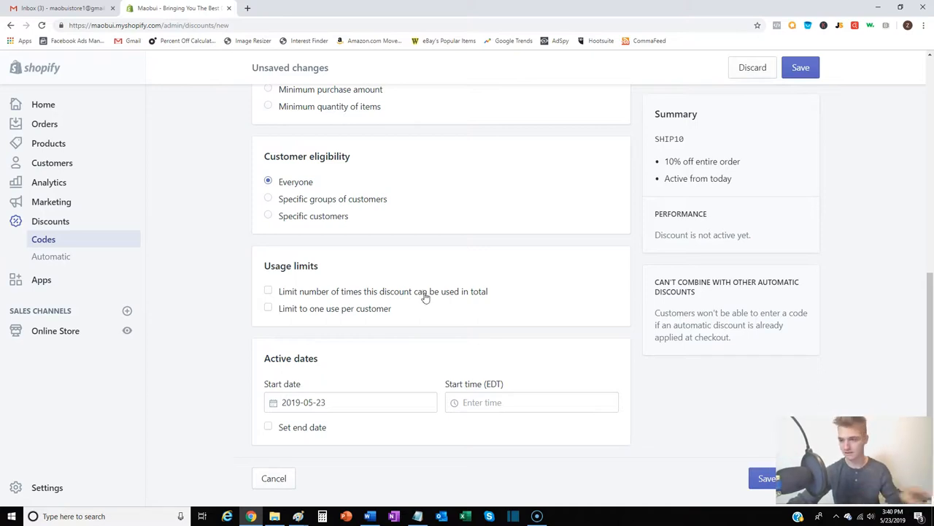
mouse_move(372, 367)
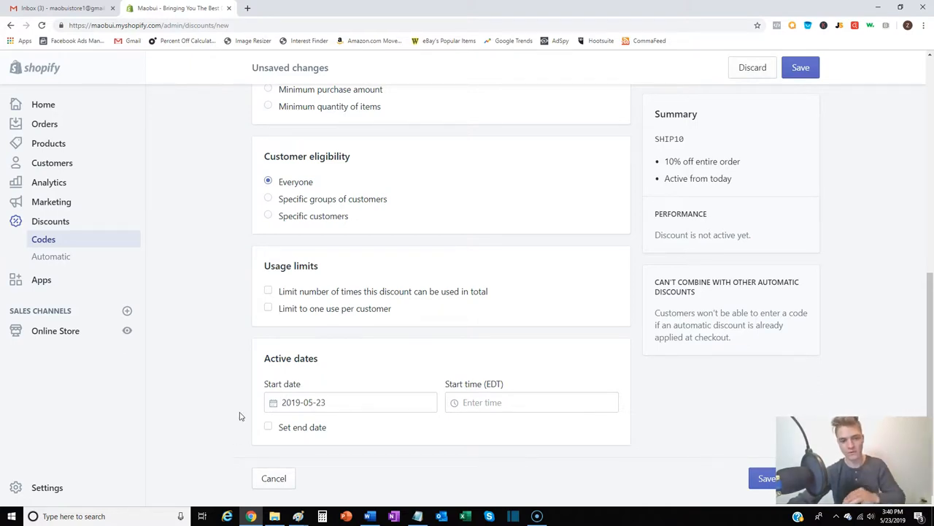
mouse_move(273, 387)
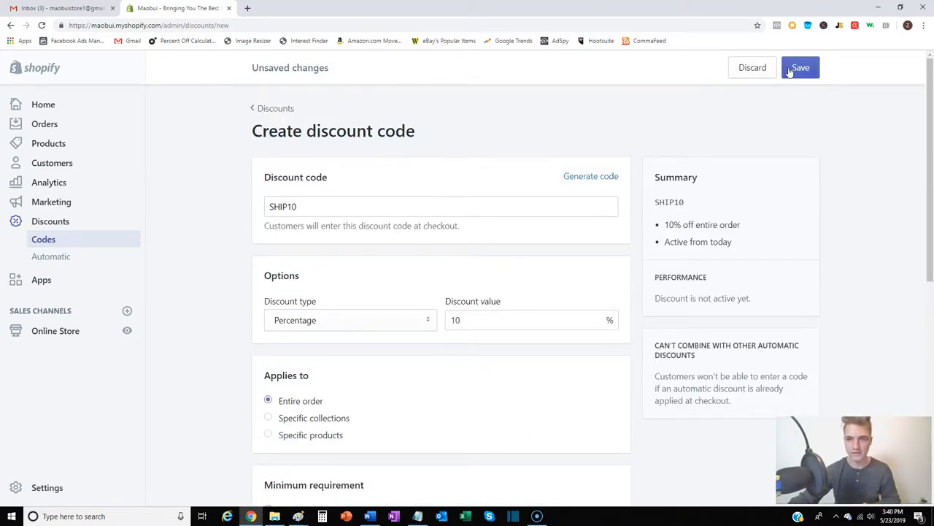
click(800, 67)
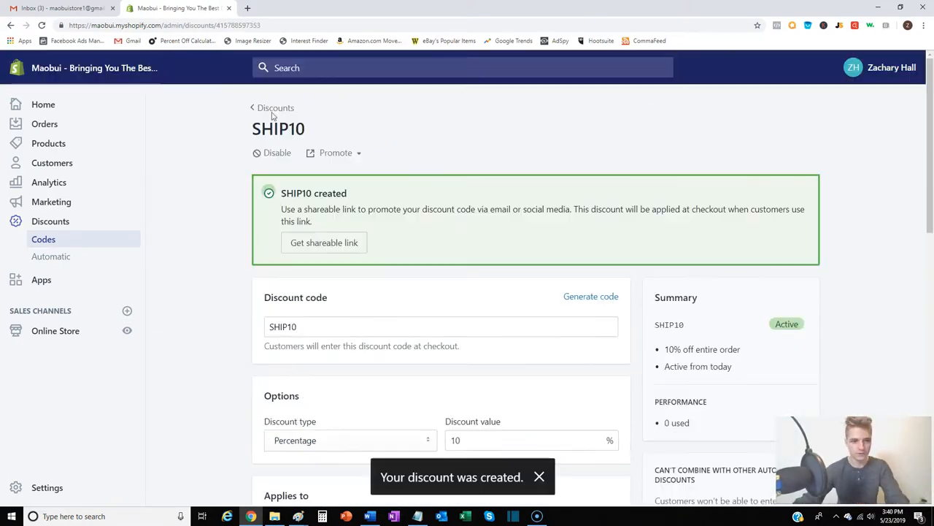
click(277, 108)
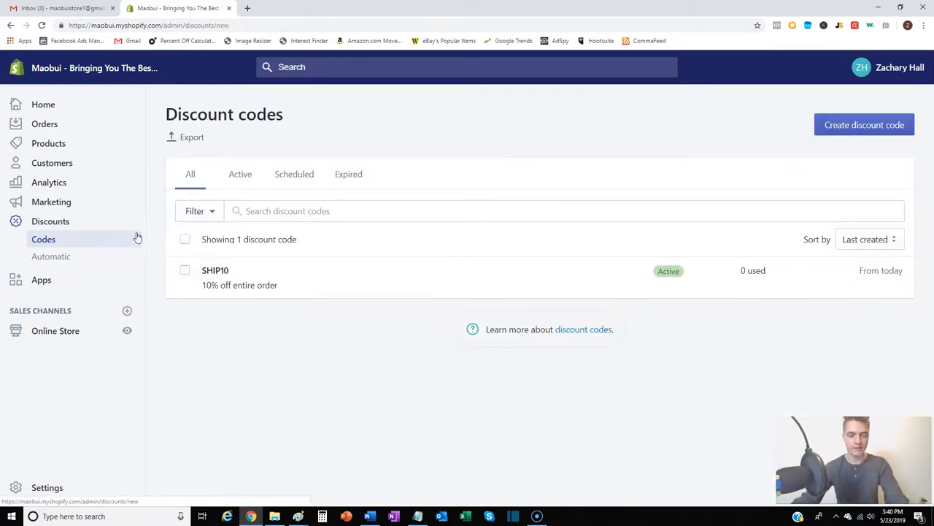
Draft a new discount code LAST15 with a 15% discount value.
click(863, 124)
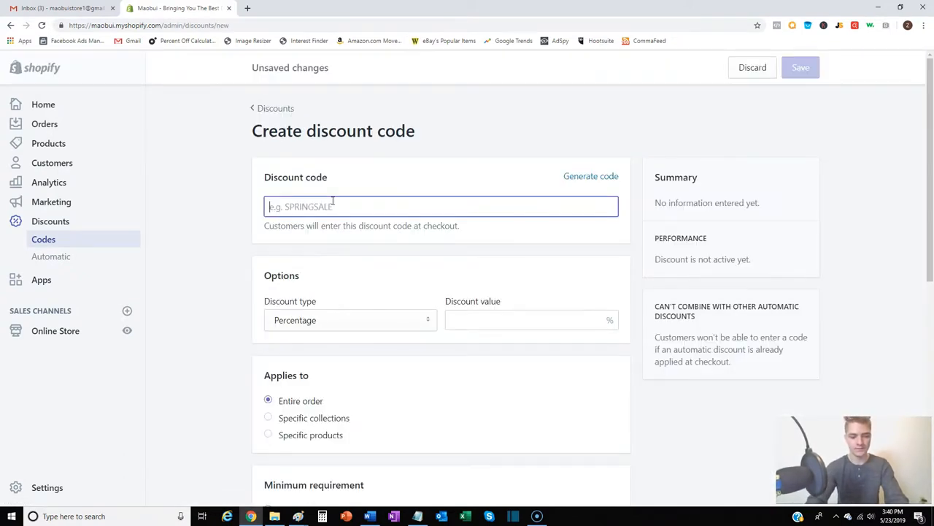
text(LAST15)
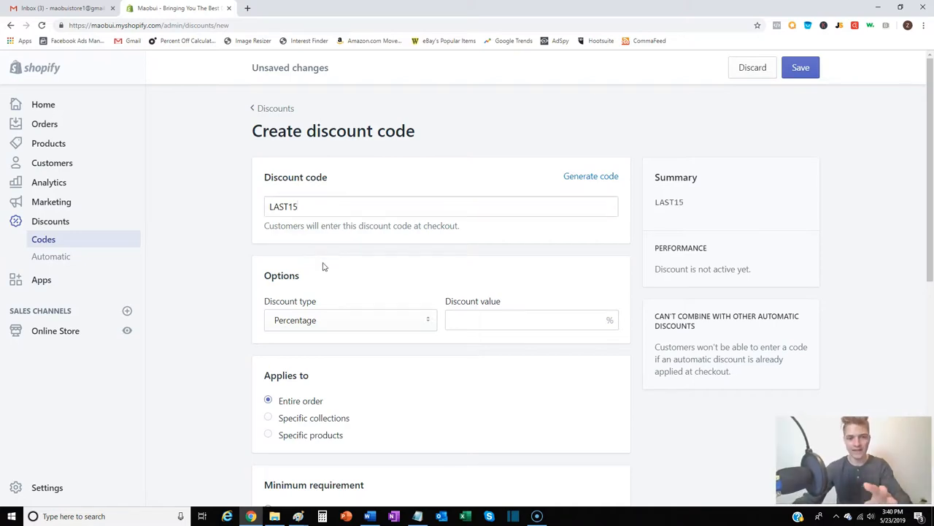
mouse_move(319, 268)
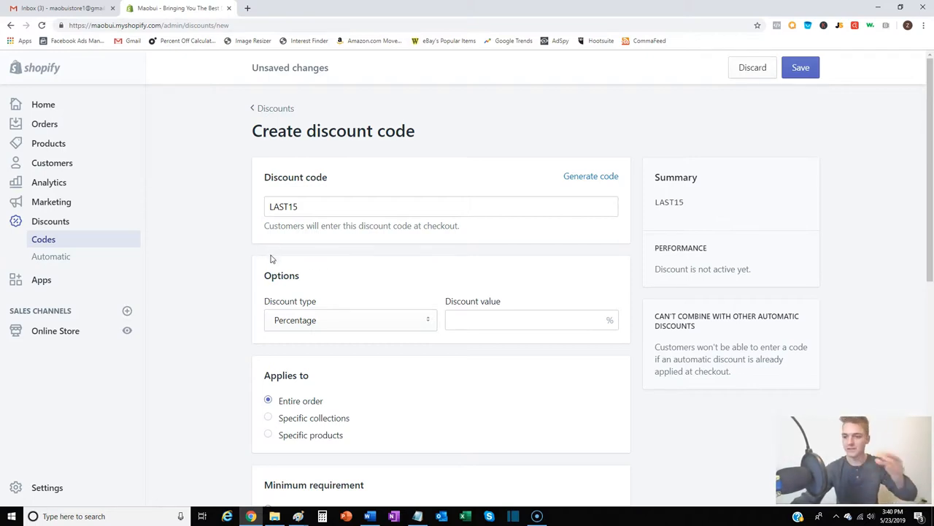
click(529, 320)
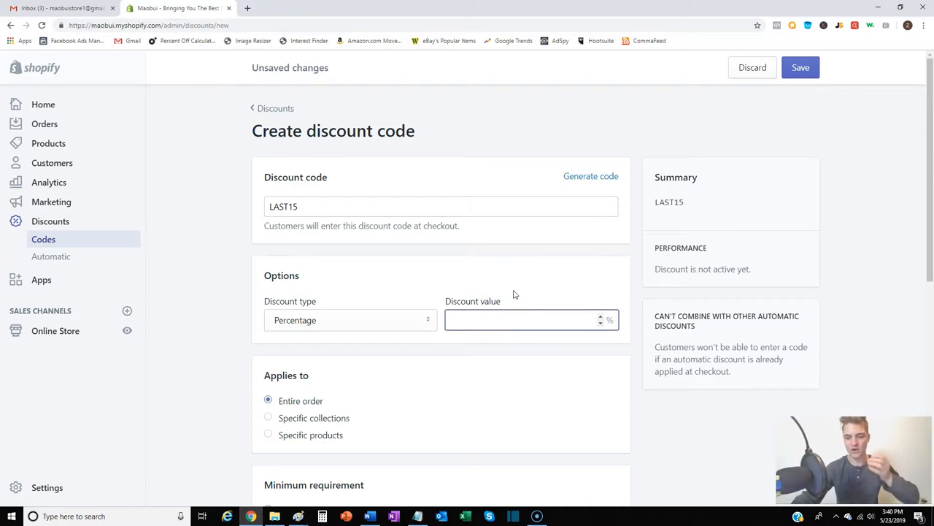
text(15)
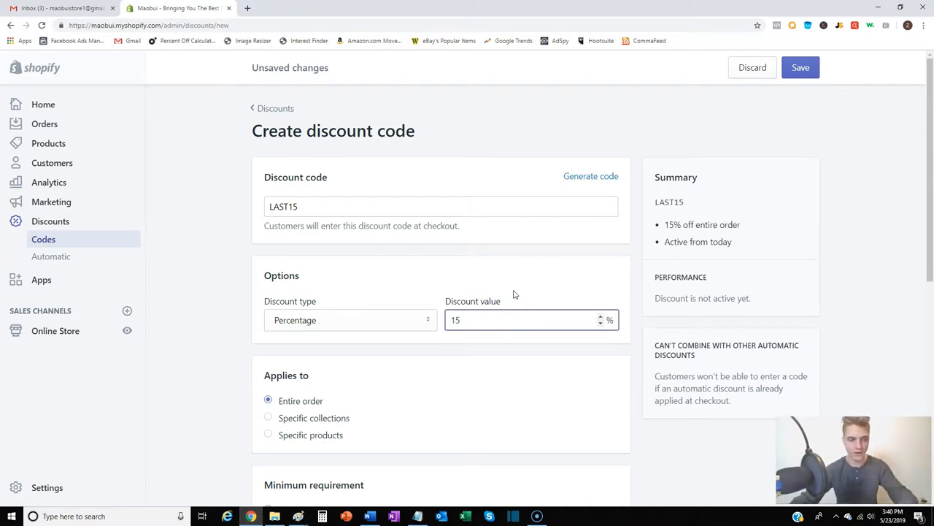
Save LAST15 and return to the Discount codes list showing LAST15 and SHIP10.
scroll(down, 3)
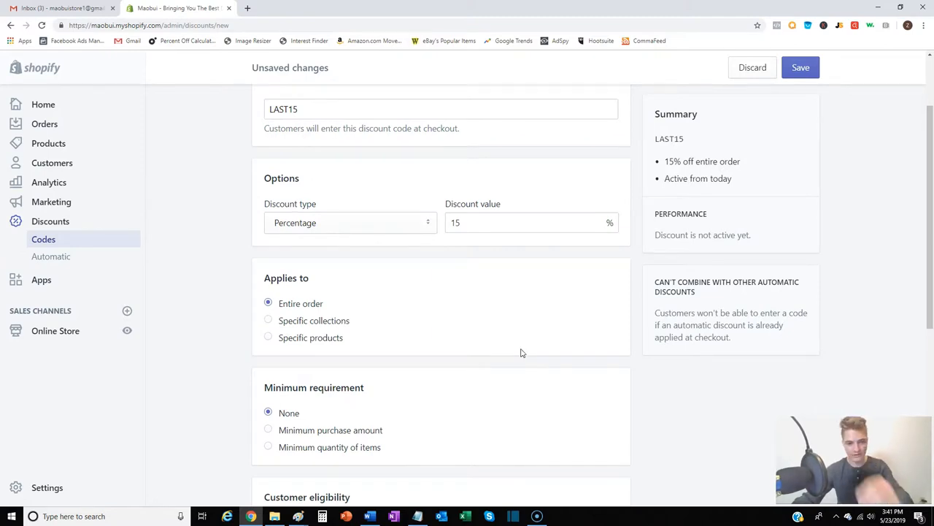
mouse_move(374, 318)
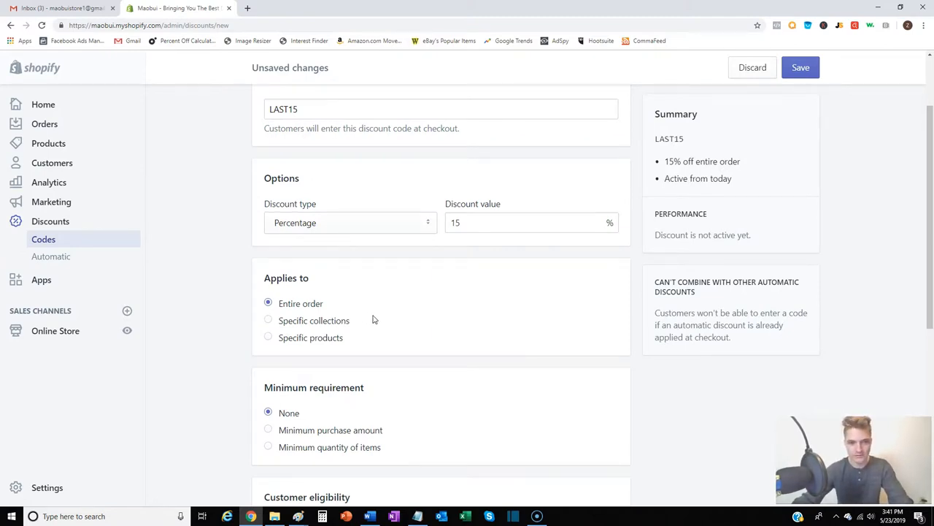
scroll(down, 3)
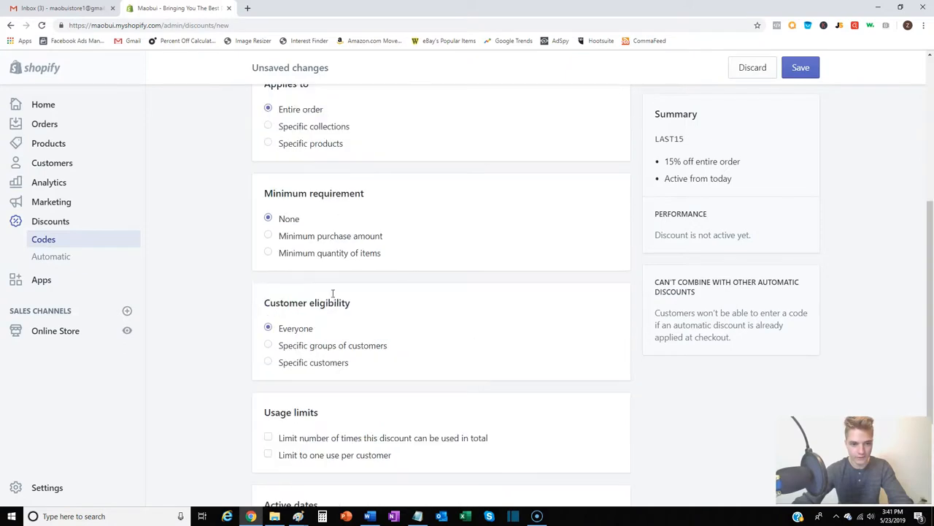
scroll(down, 3)
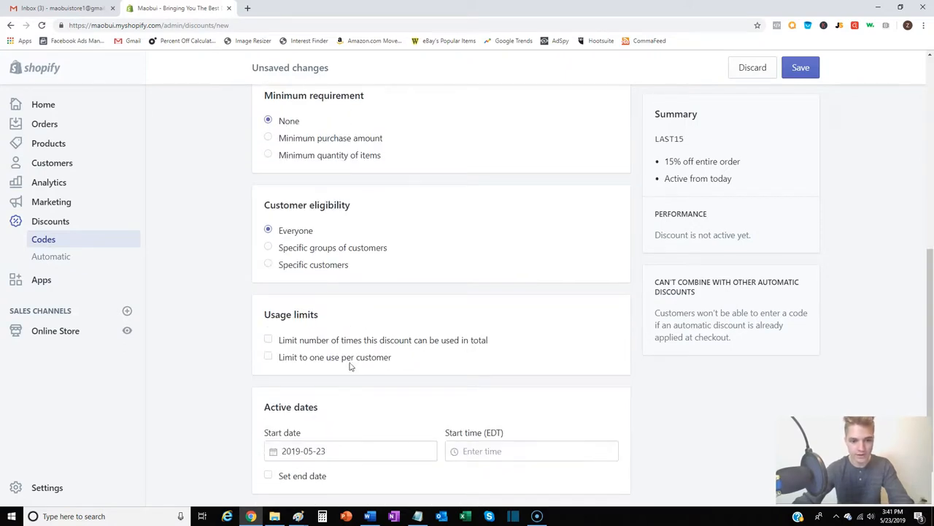
click(800, 67)
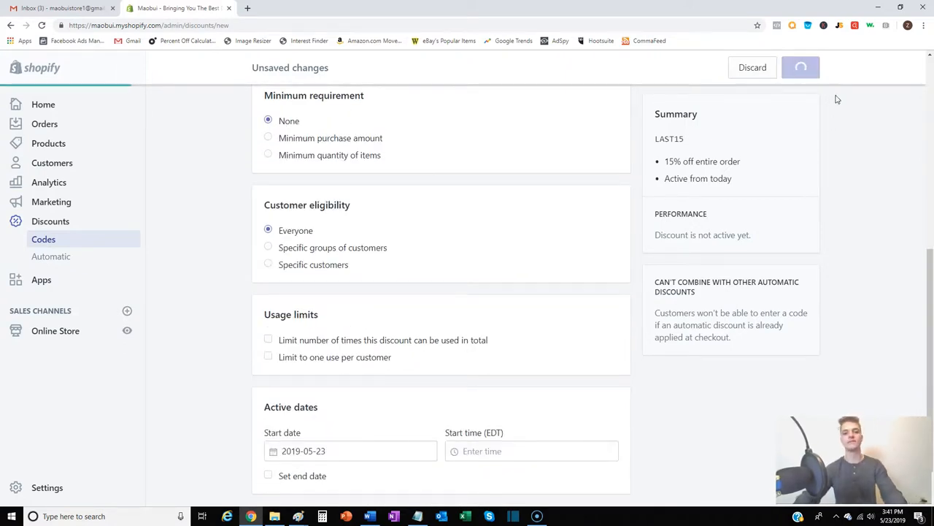
click(801, 67)
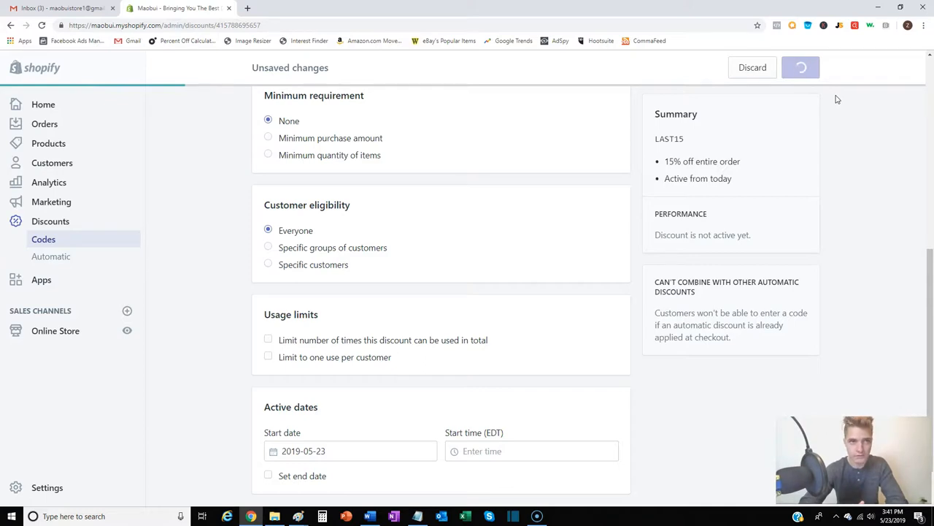
click(801, 67)
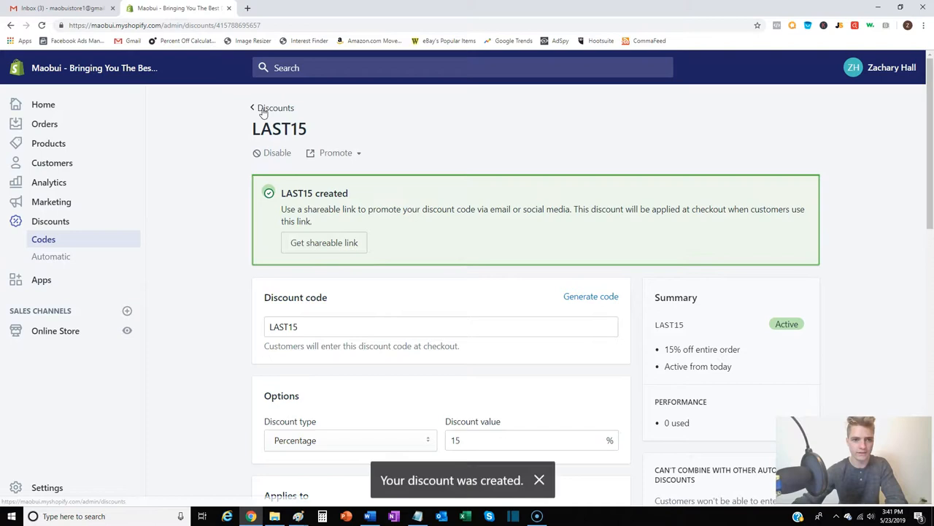
click(271, 108)
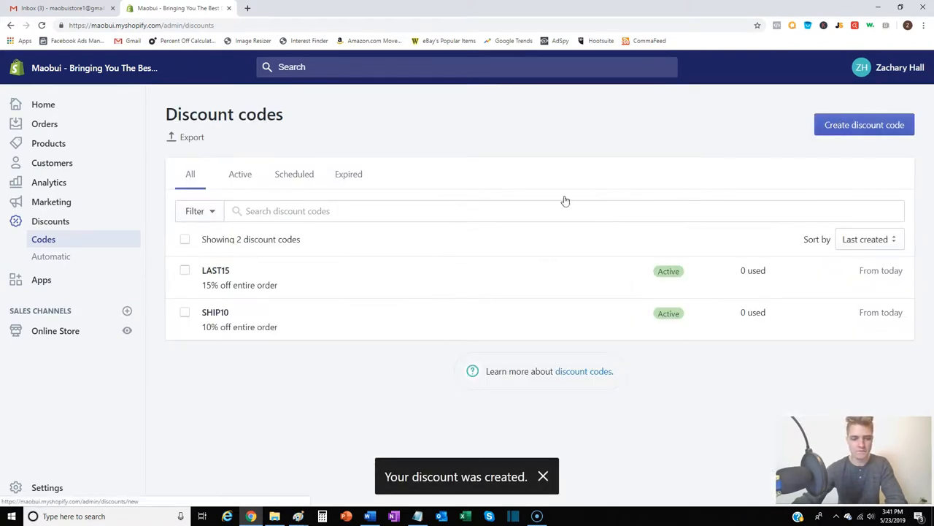
click(864, 124)
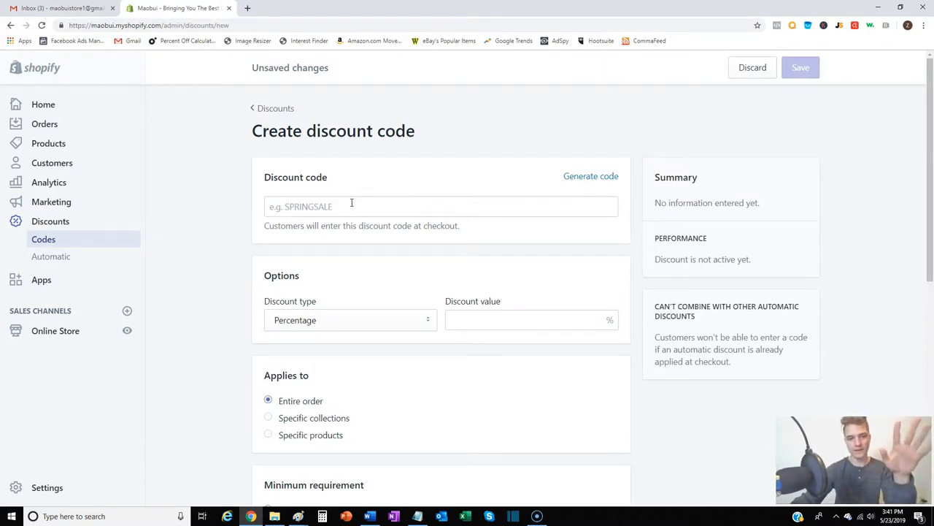
Enter code FINAL25 with a 25% discount value and save it.
click(441, 205)
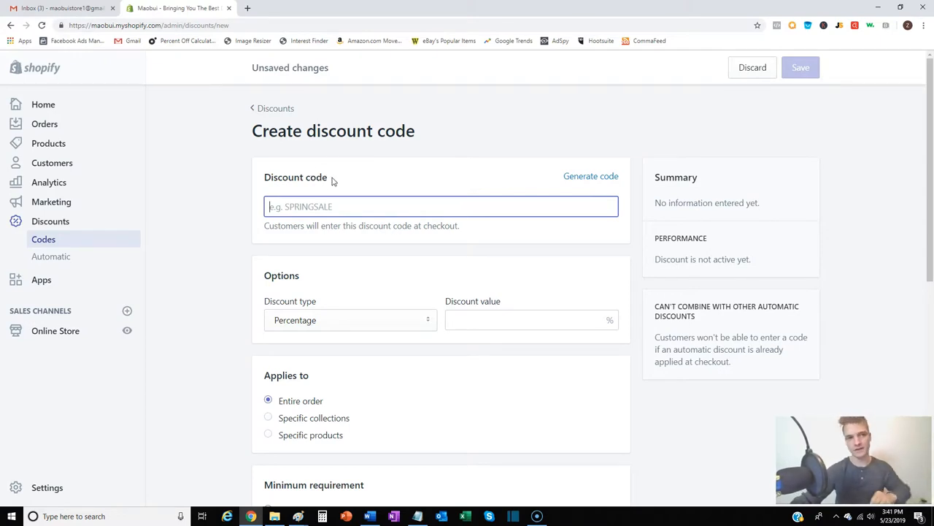
mouse_move(342, 177)
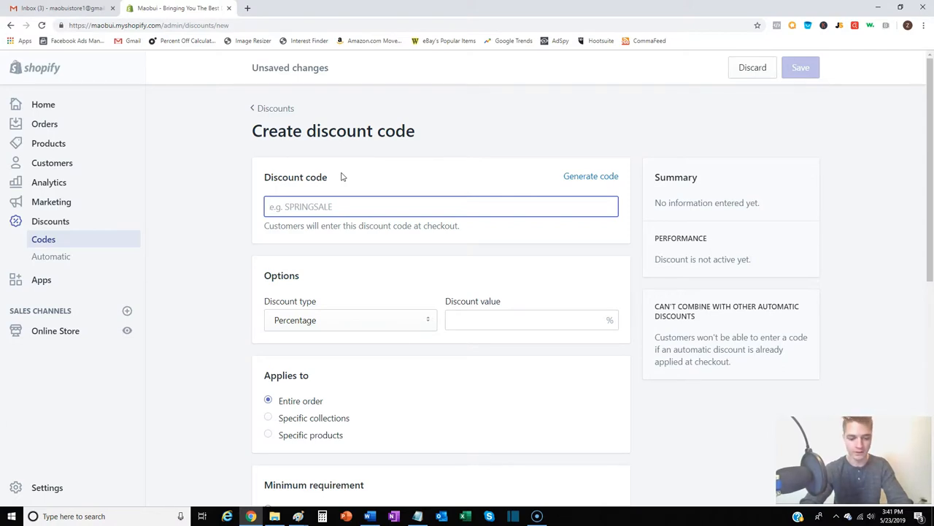
text(FINAL25)
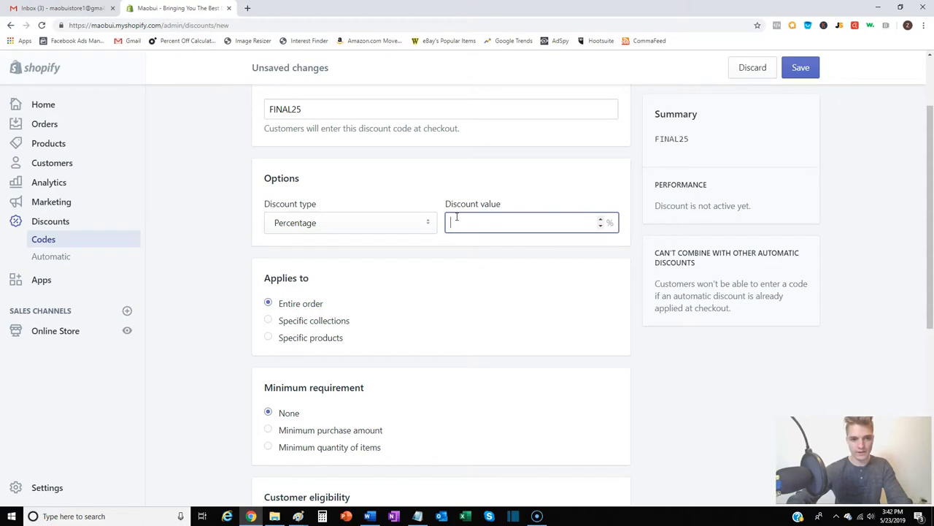
text(25)
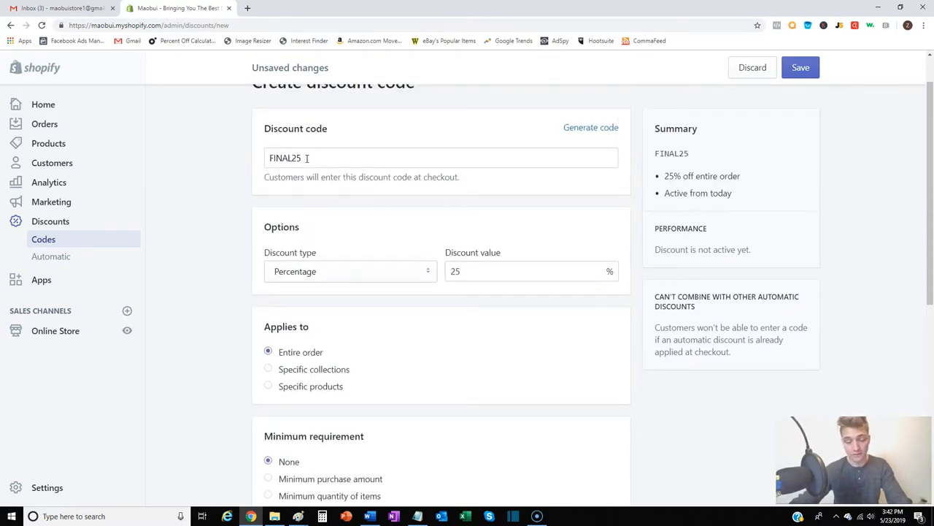
scroll(down, 3)
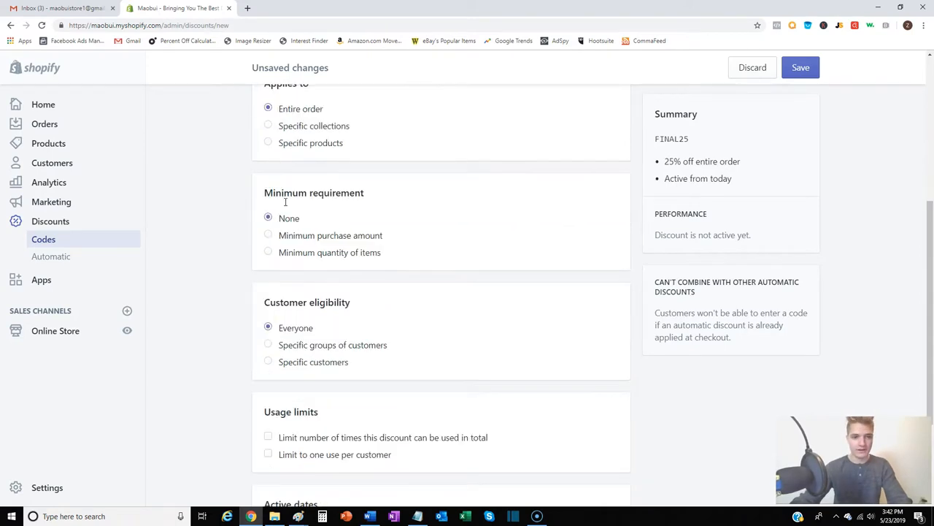
scroll(down, 3)
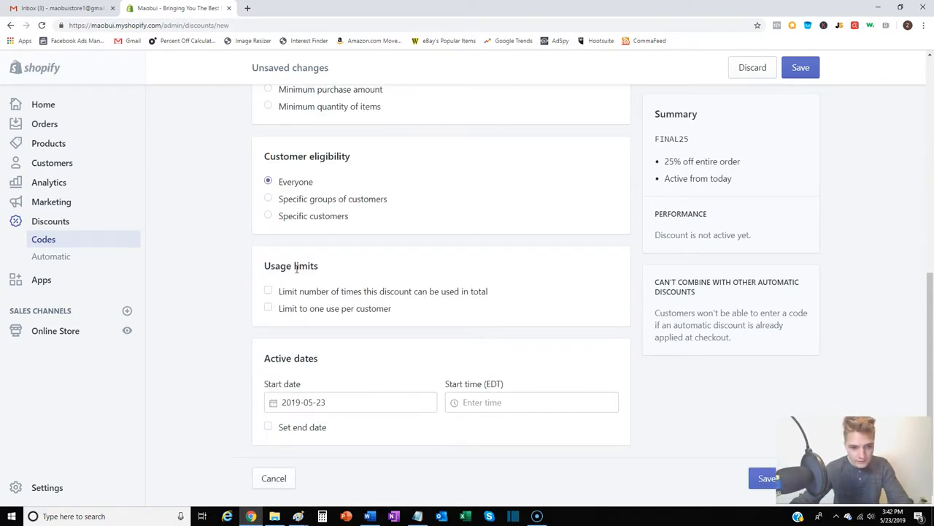
mouse_move(793, 146)
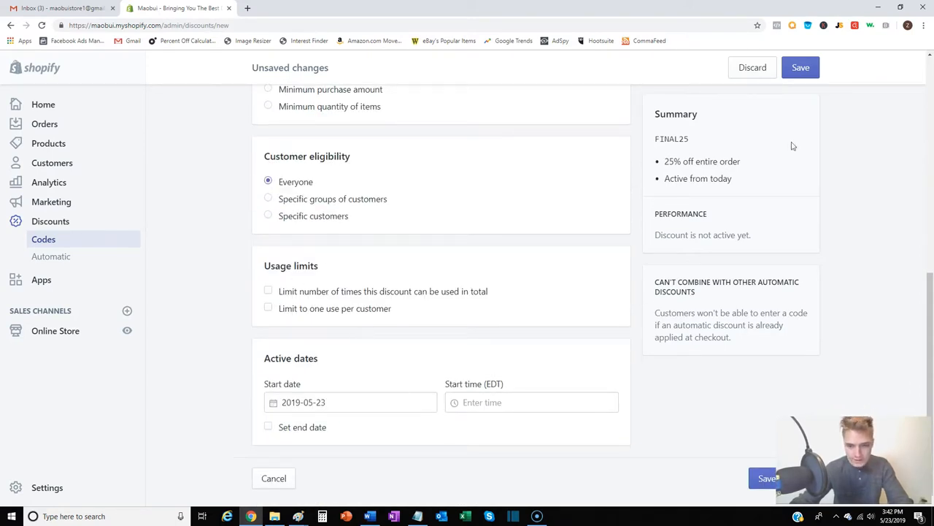
click(801, 66)
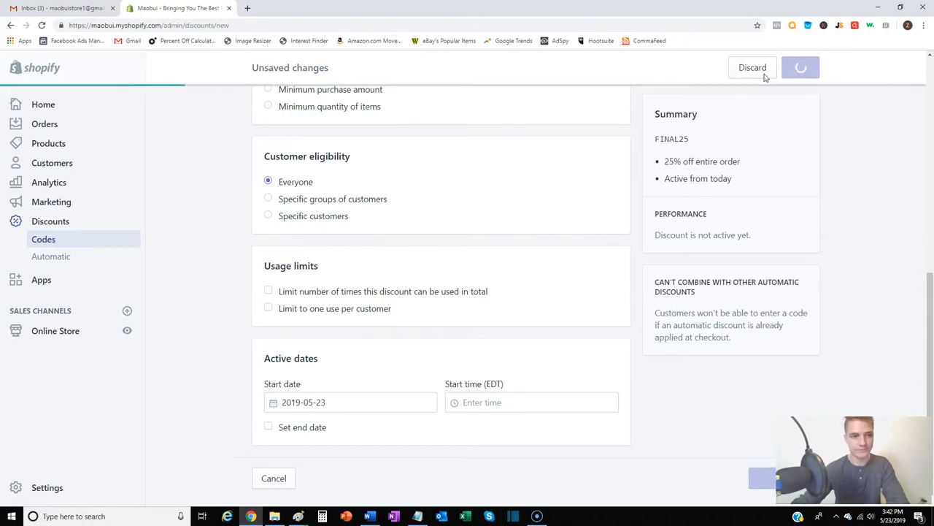
click(801, 67)
text(SAVE)
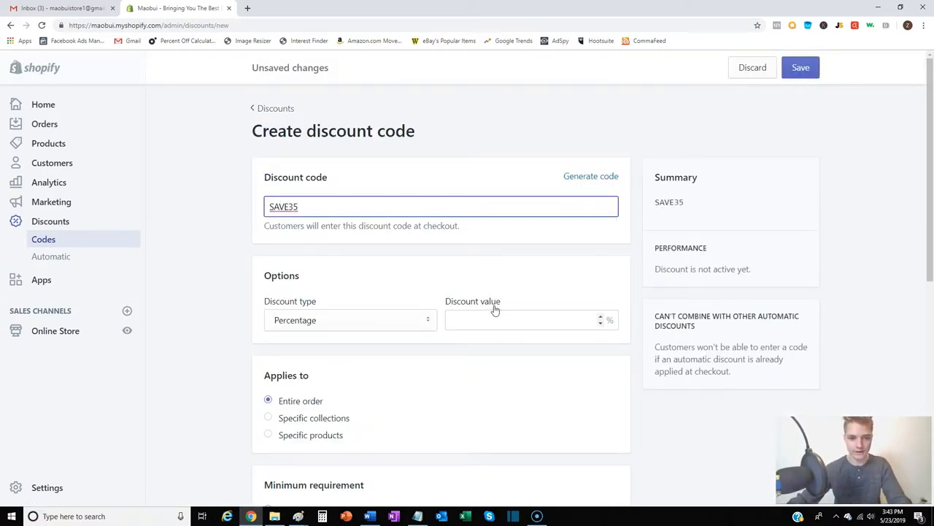
Give SAVE35 a 35% discount value on the entire order and save it.
text(35)
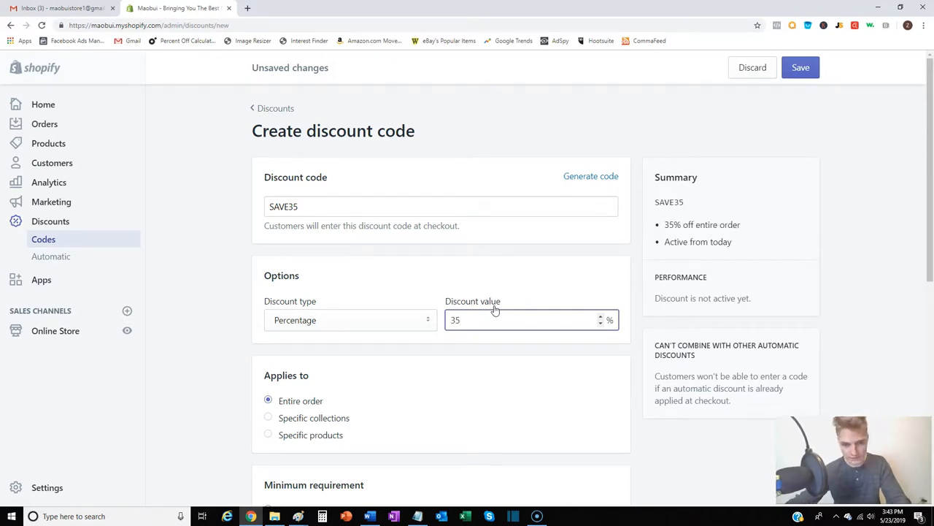
scroll(down, 3)
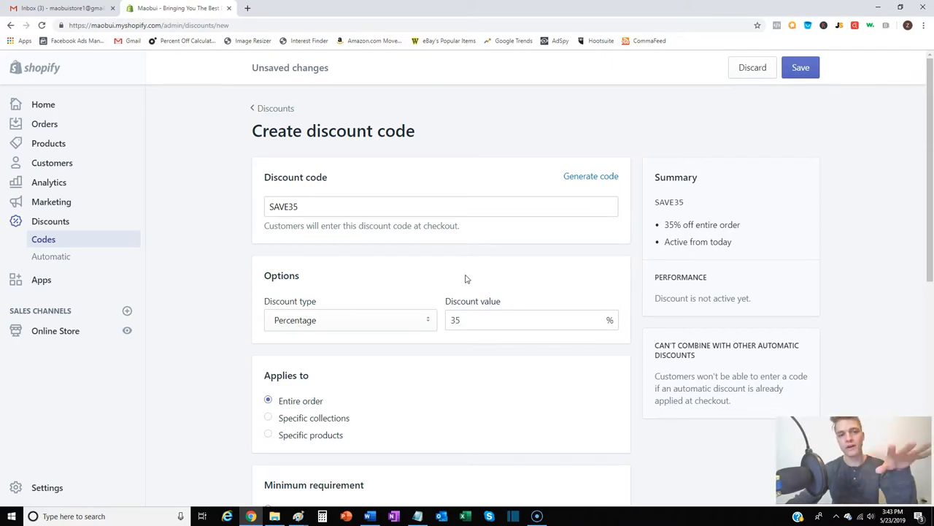
mouse_move(456, 274)
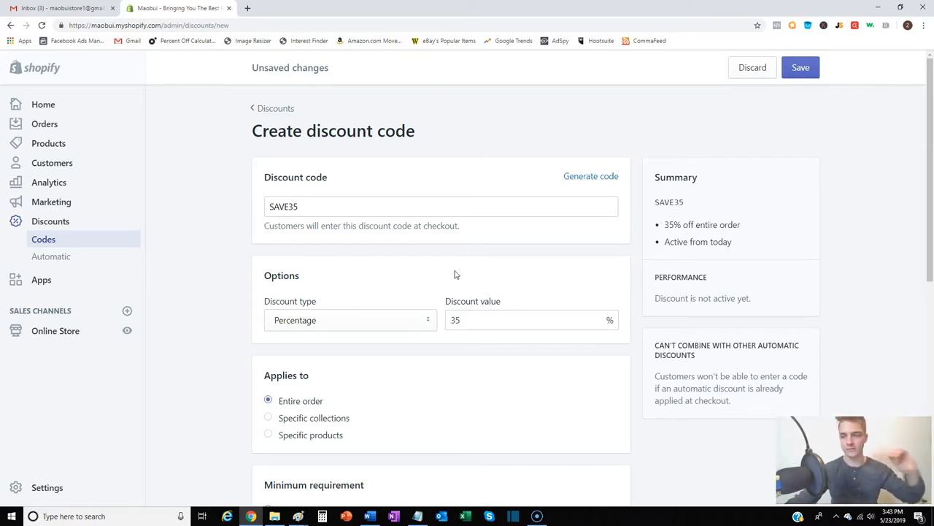
mouse_move(426, 261)
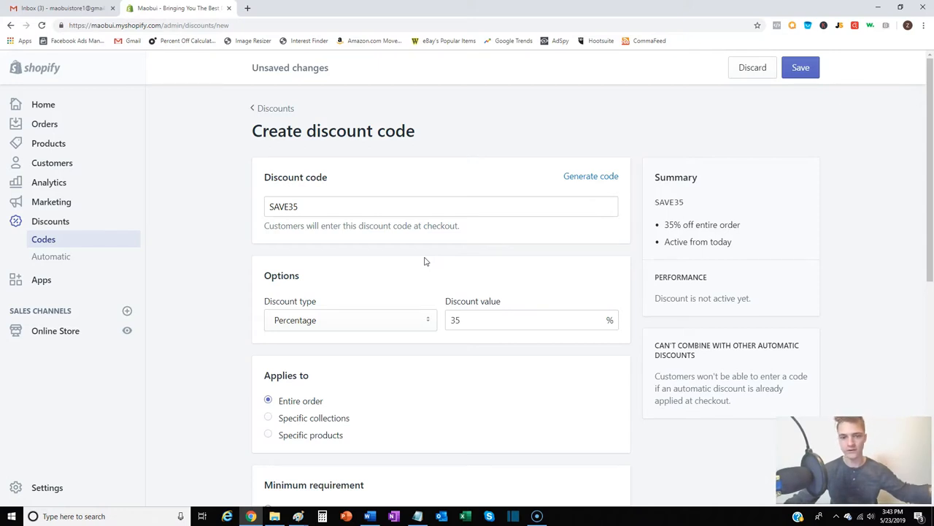
mouse_move(434, 261)
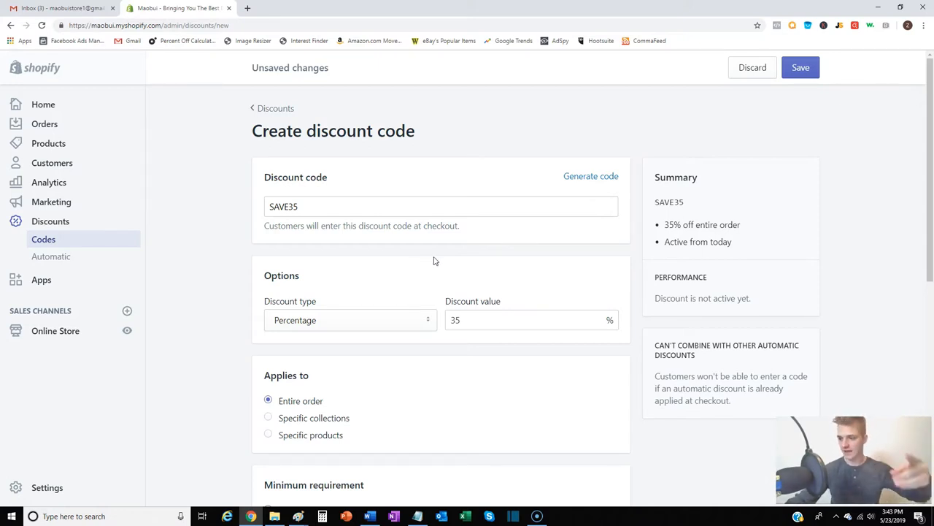
mouse_move(444, 258)
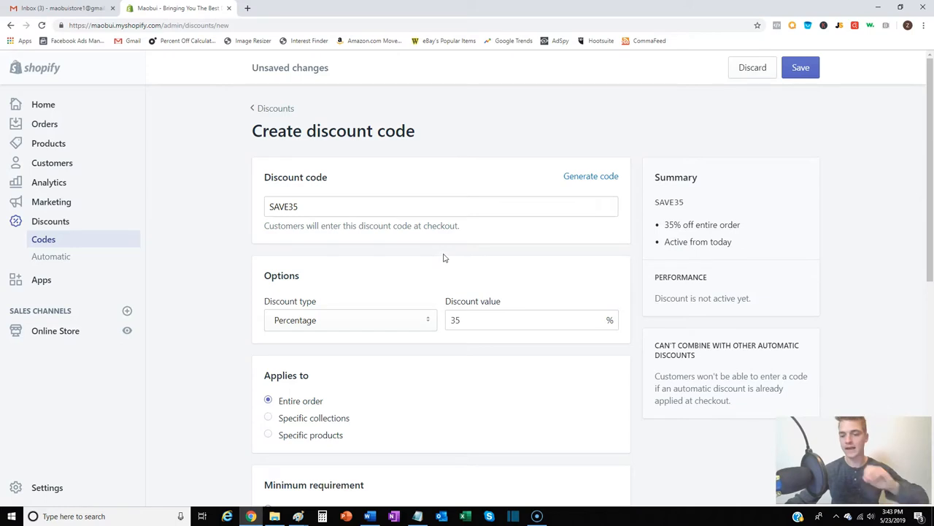
mouse_move(415, 247)
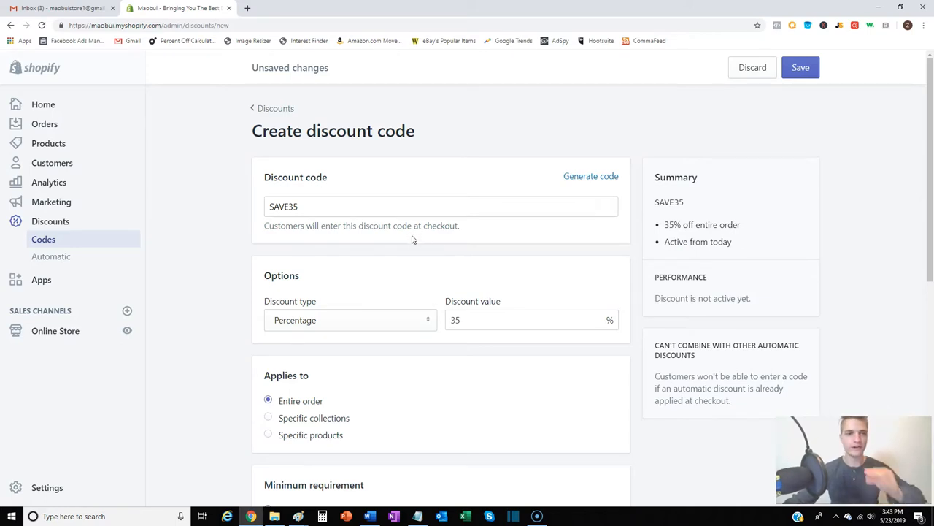
mouse_move(404, 253)
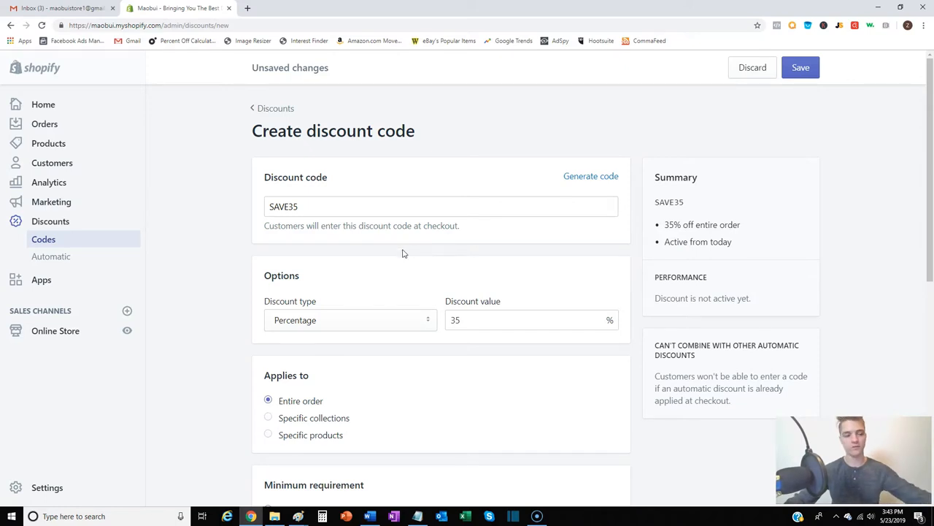
mouse_move(409, 248)
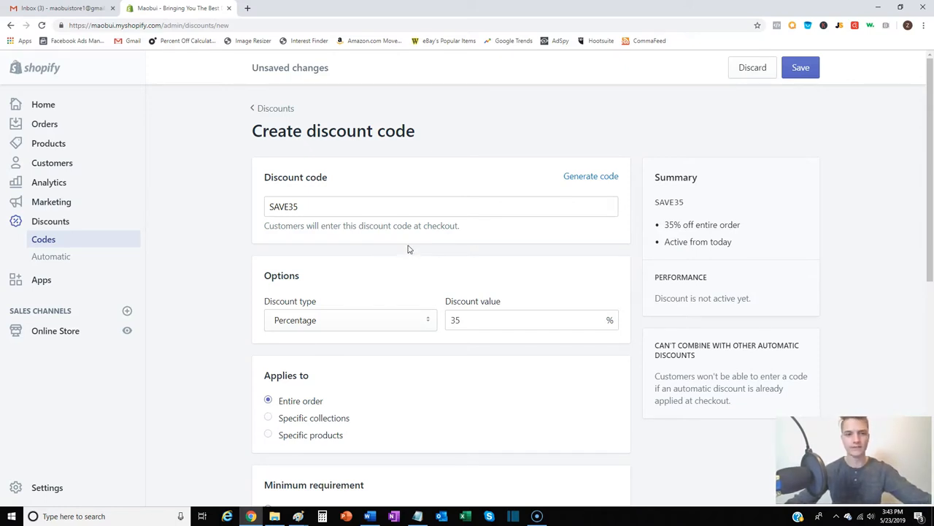
mouse_move(408, 253)
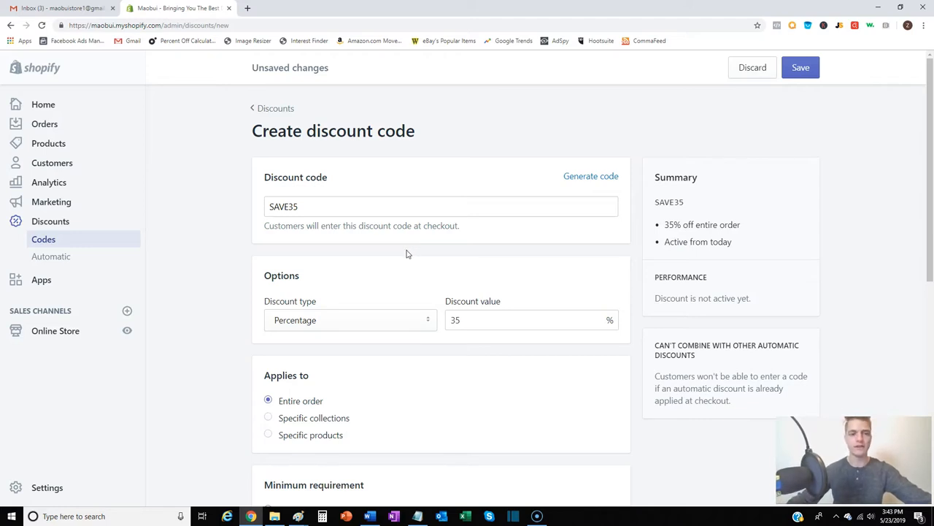
mouse_move(381, 292)
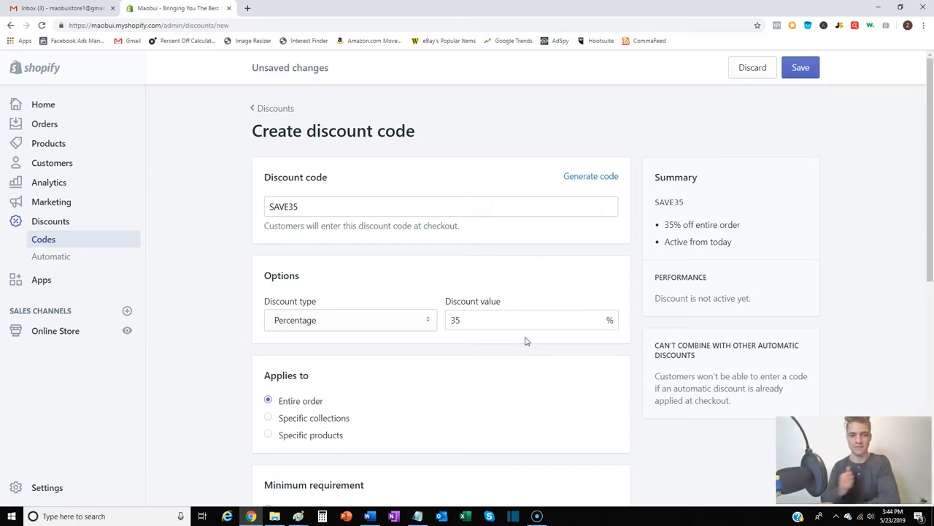
mouse_move(546, 351)
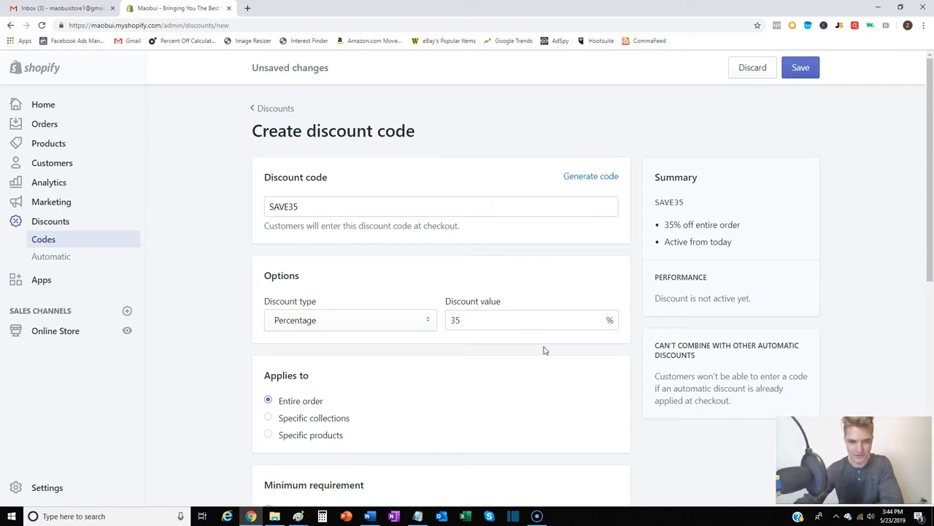
mouse_move(619, 267)
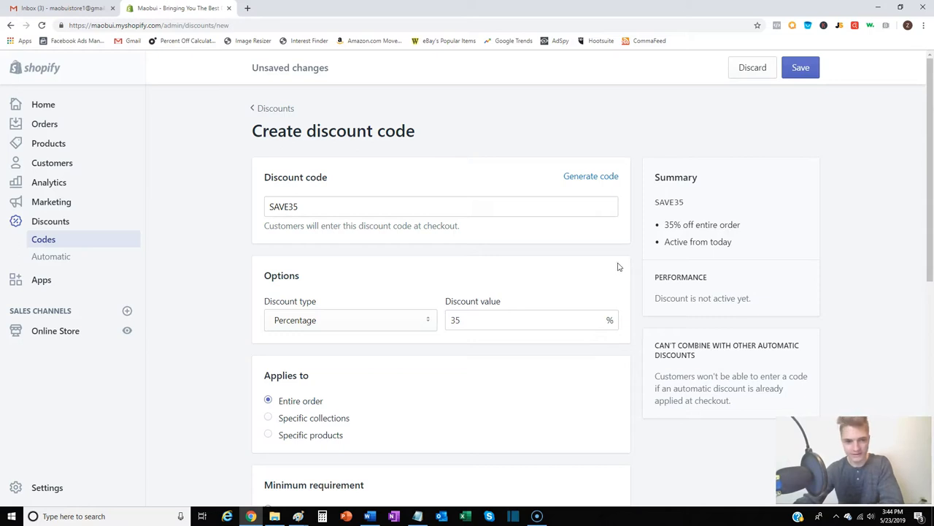
mouse_move(756, 124)
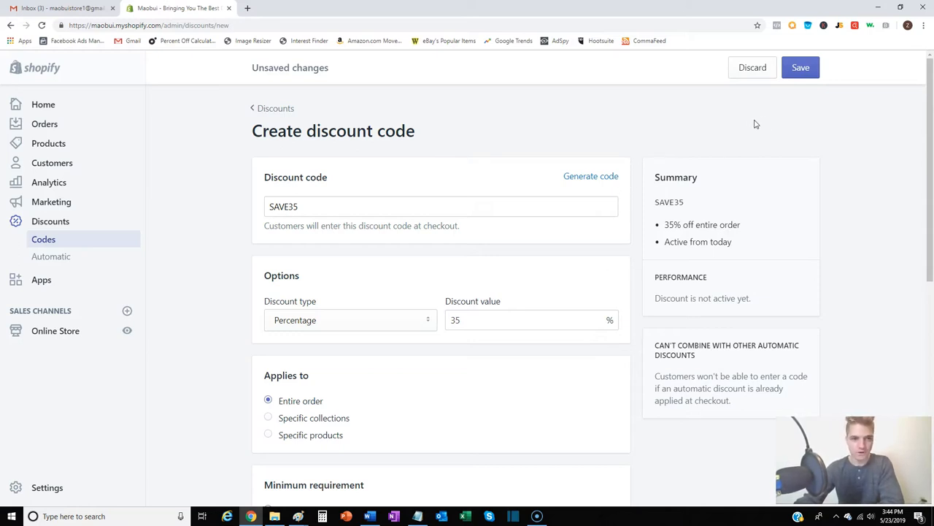
mouse_move(752, 123)
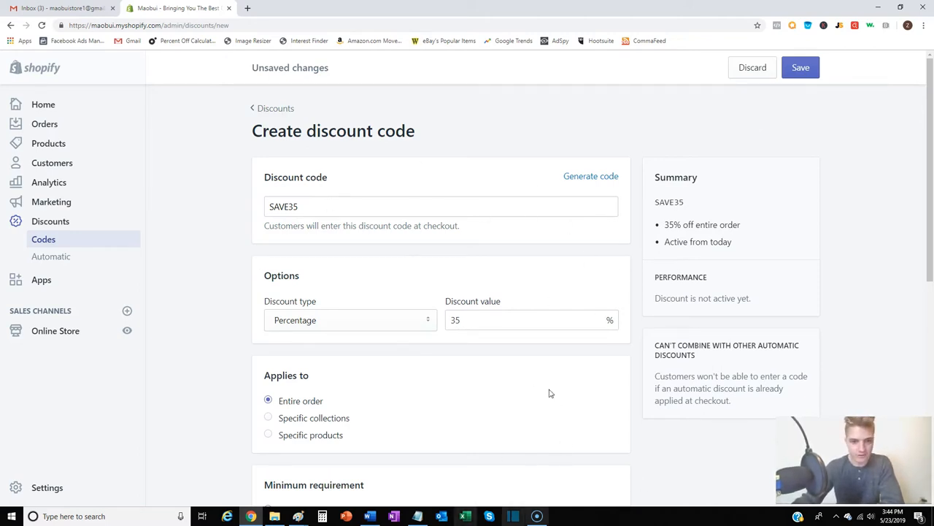
mouse_move(507, 428)
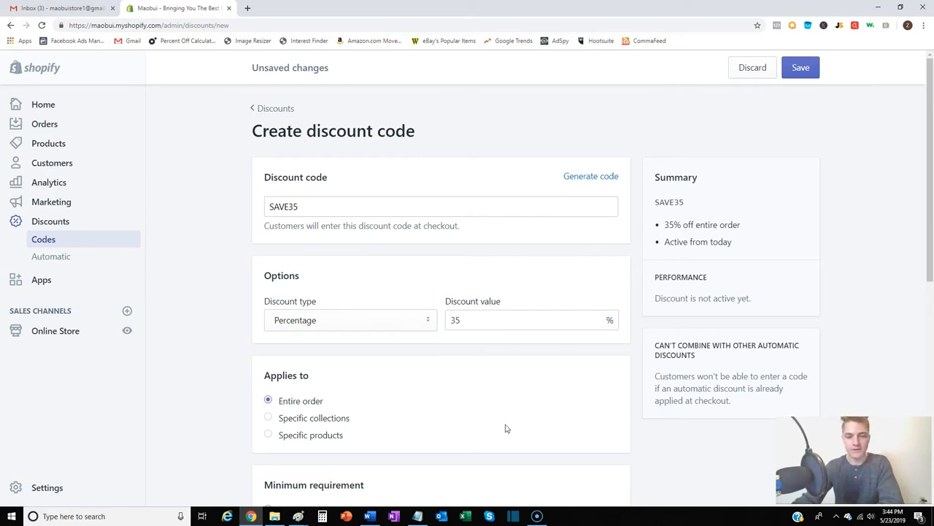
mouse_move(414, 309)
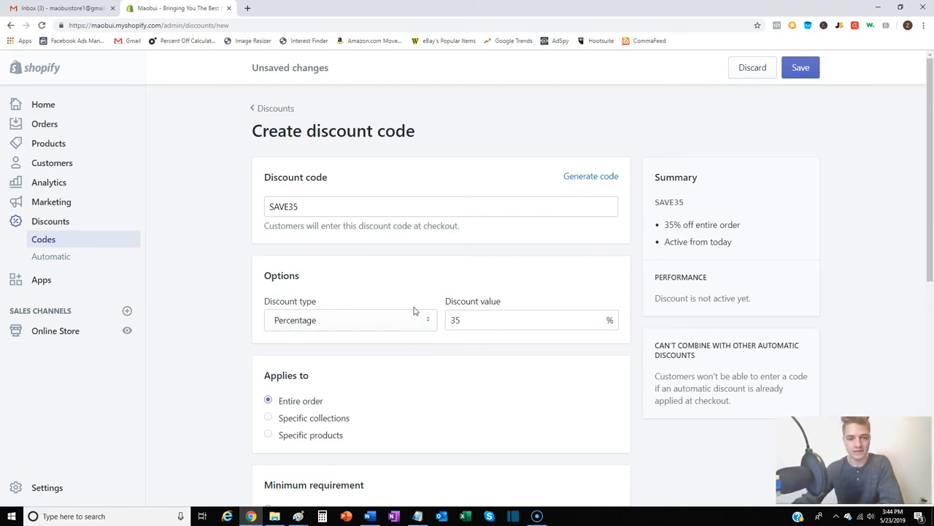
click(801, 67)
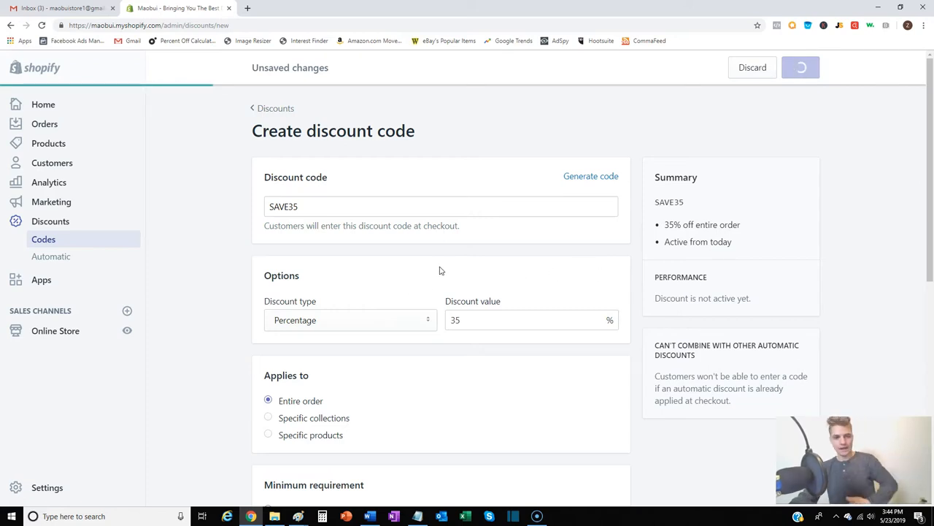
Back on the discount list, start a new code named FREESHIPPING2019.
click(800, 67)
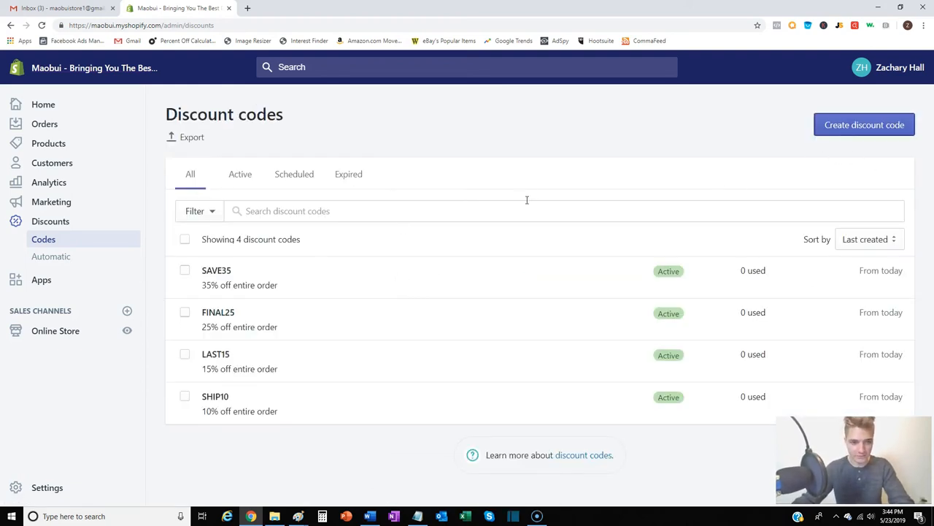
click(864, 124)
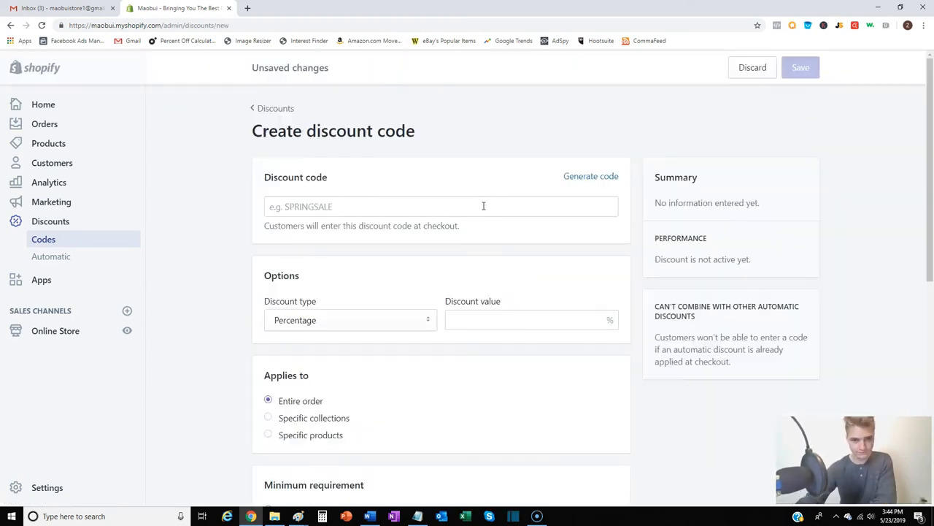
text(FREE)
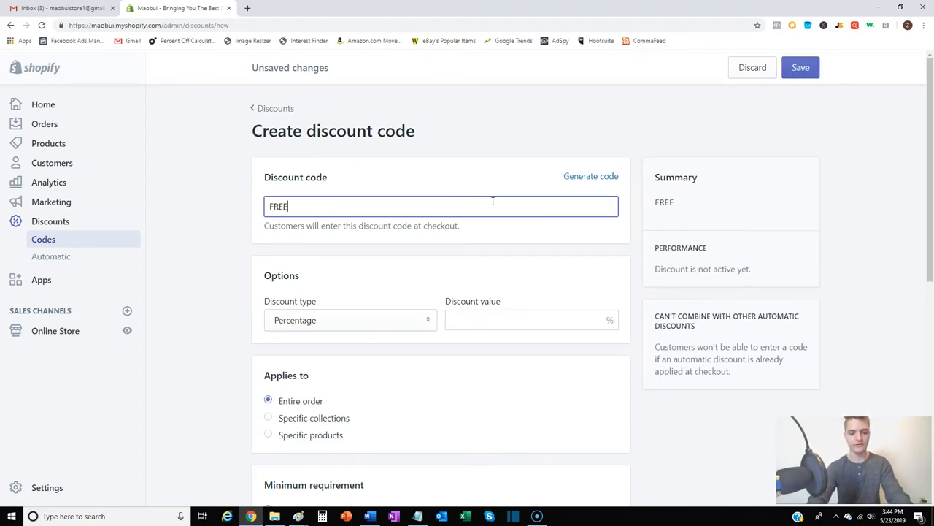
text(SHIP)
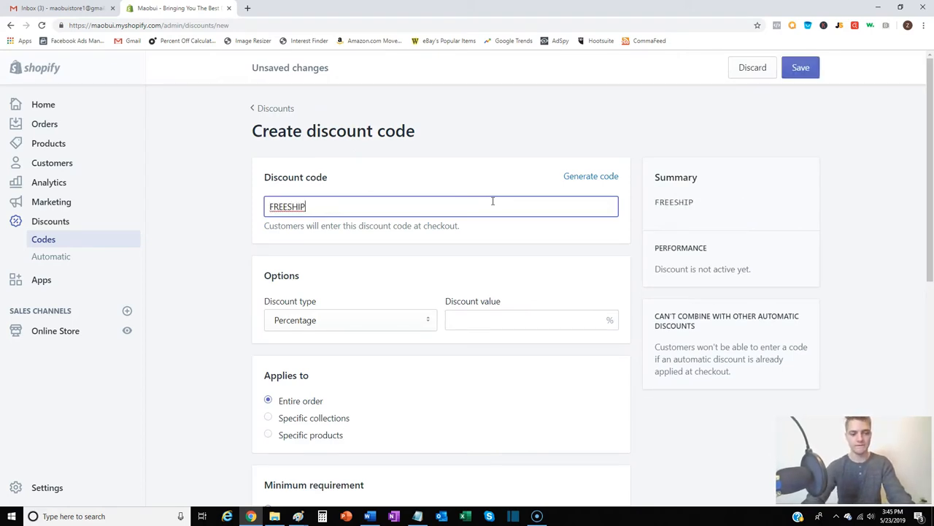
text(PING)
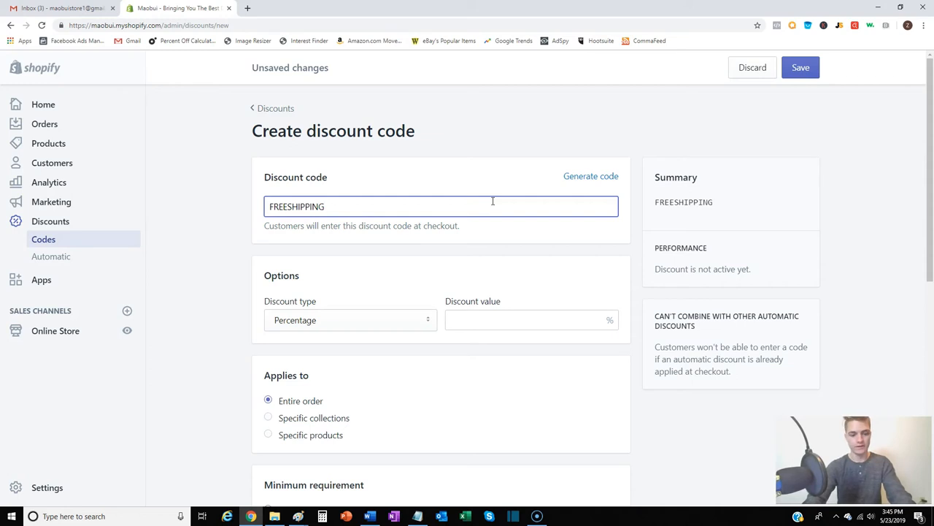
text(2019)
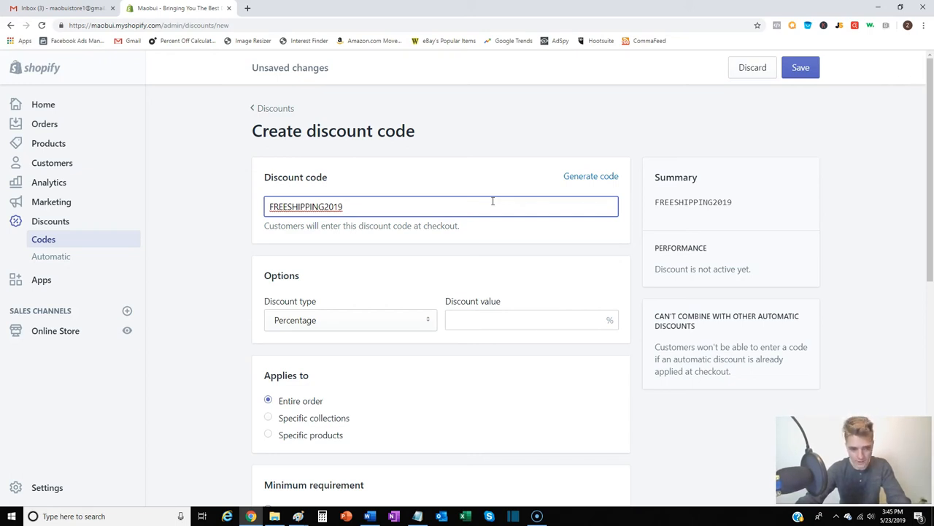
Set FREESHIPPING2019's discount type to Free shipping and save it.
click(350, 320)
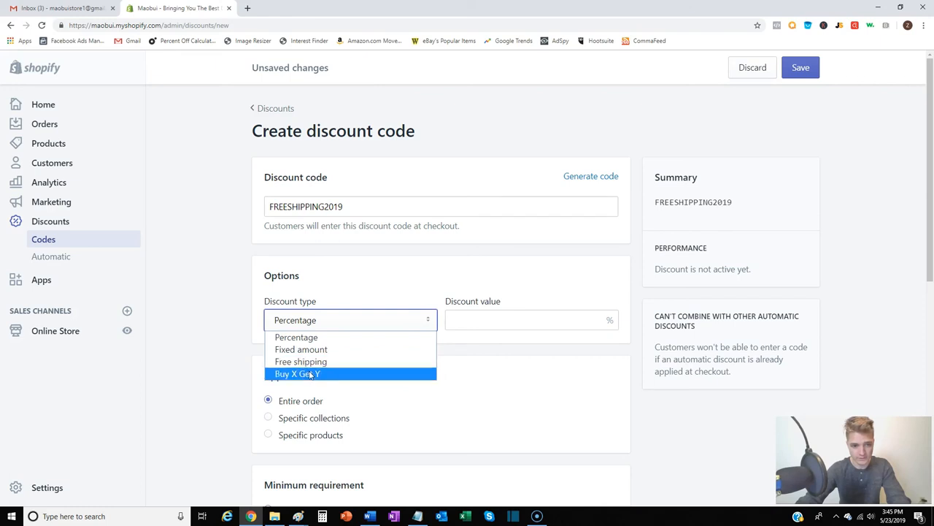
click(301, 361)
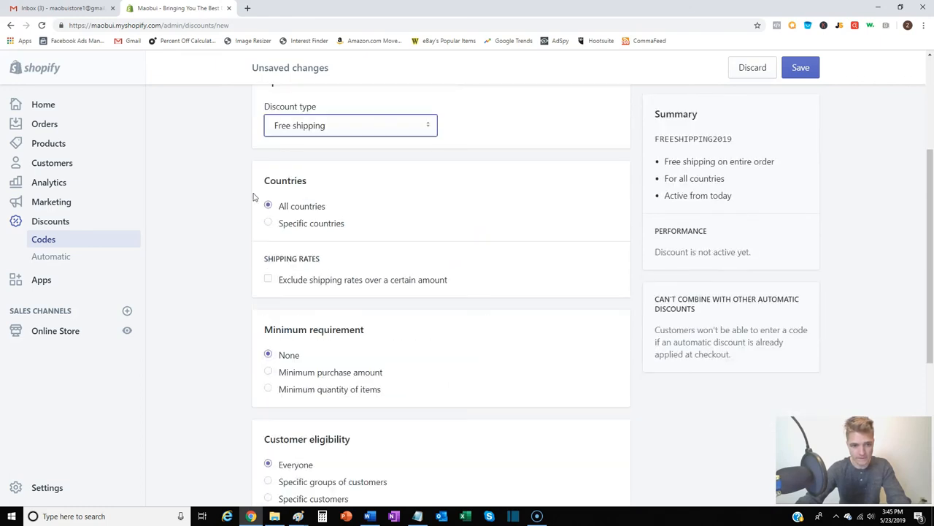
scroll(down, 3)
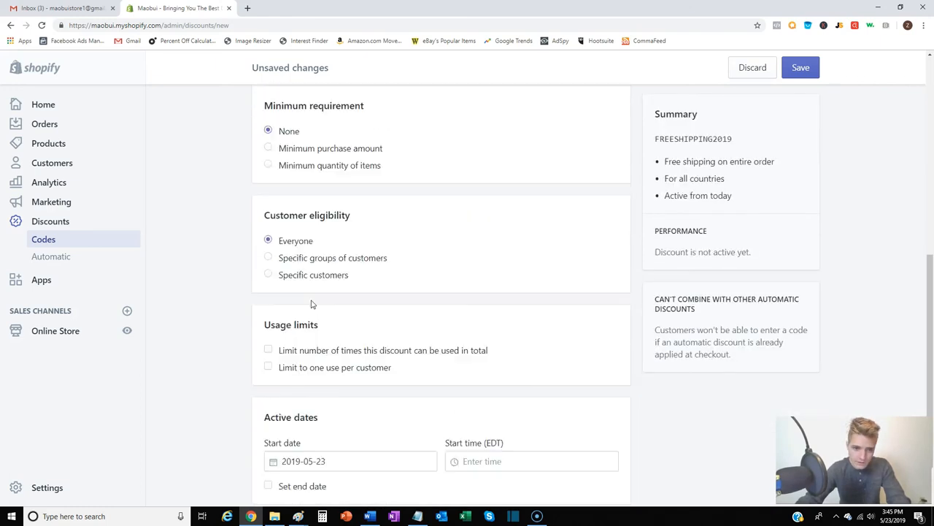
click(801, 67)
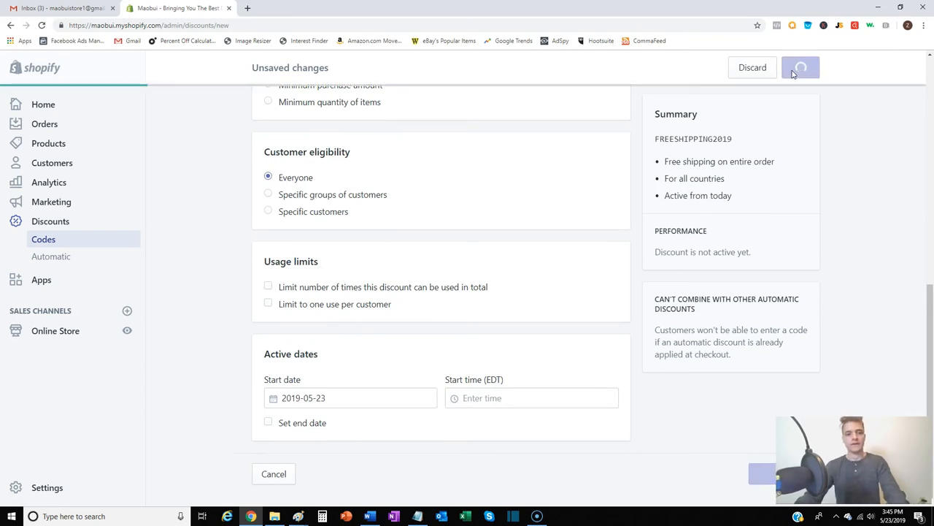
Confirm the save and review FREESHIPPING2019's countries, requirements, eligibility and active dates.
click(801, 67)
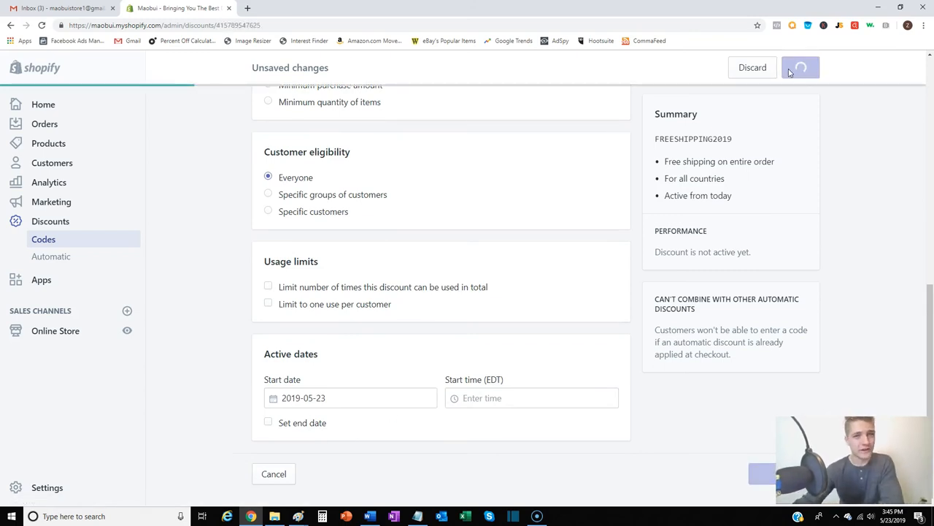
click(798, 66)
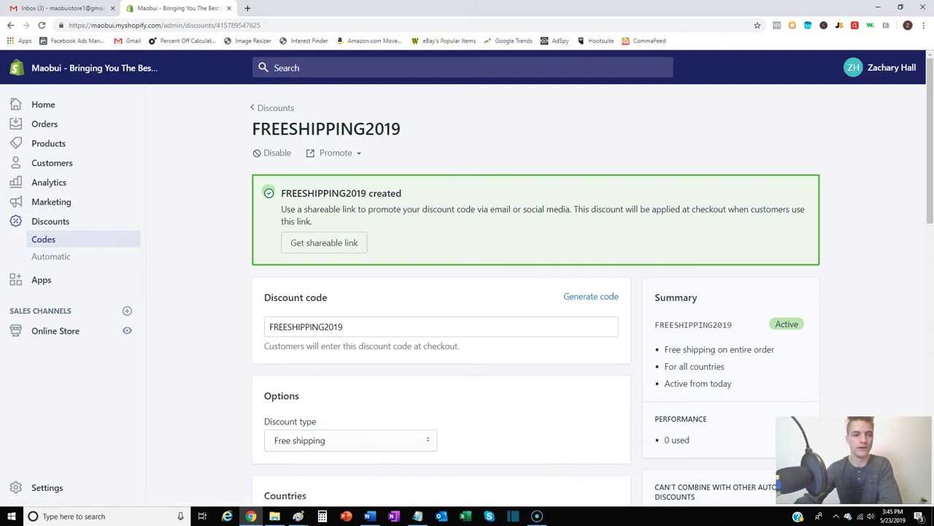
scroll(down, 3)
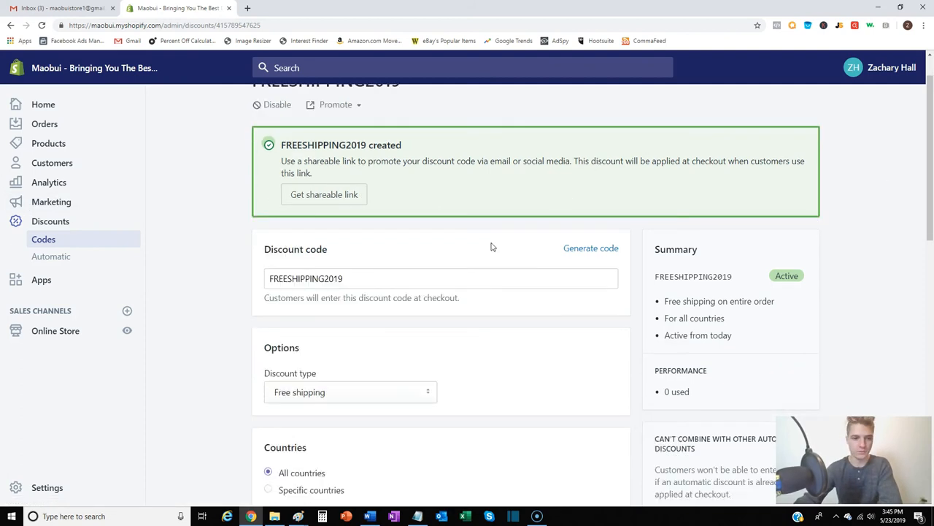
scroll(down, 3)
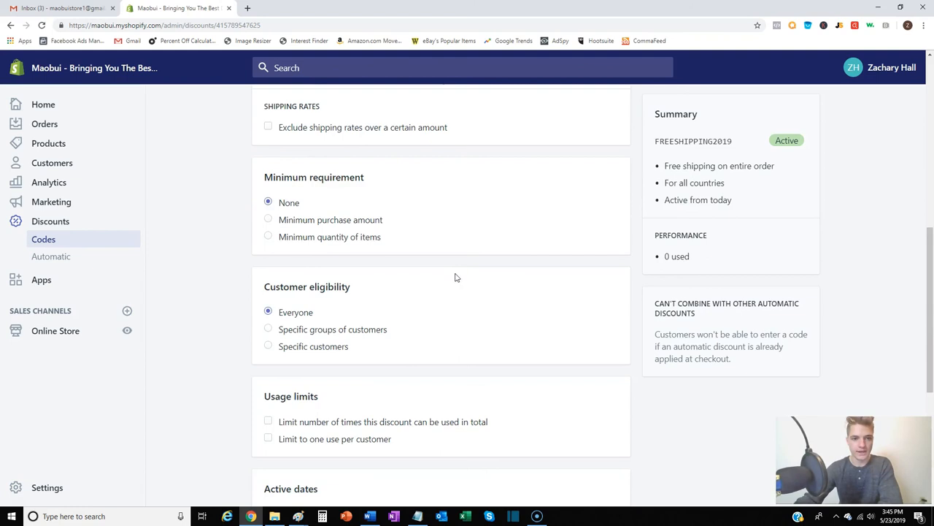
scroll(down, 3)
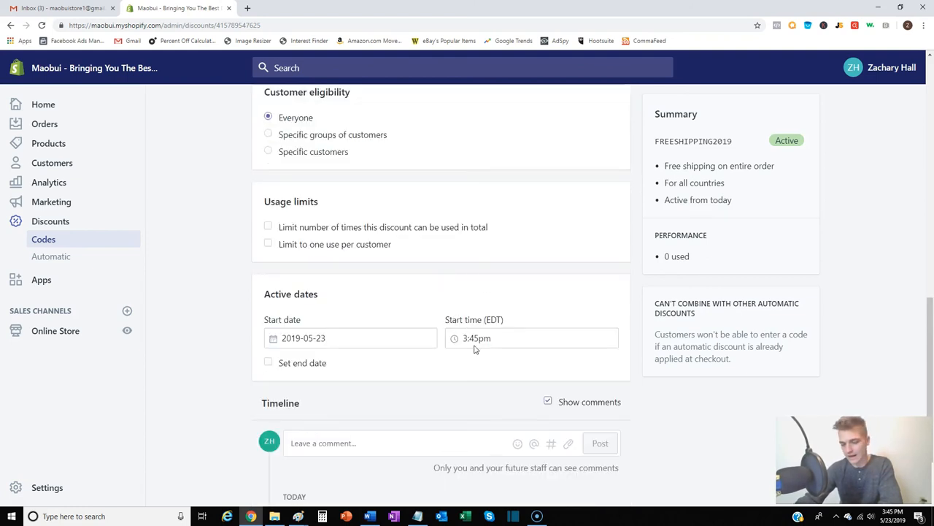
mouse_move(460, 319)
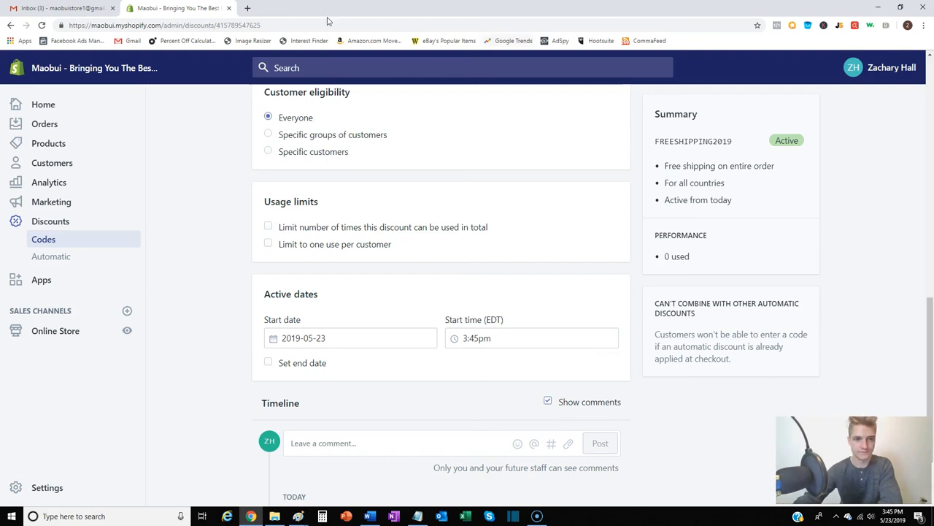
scroll(up, 3)
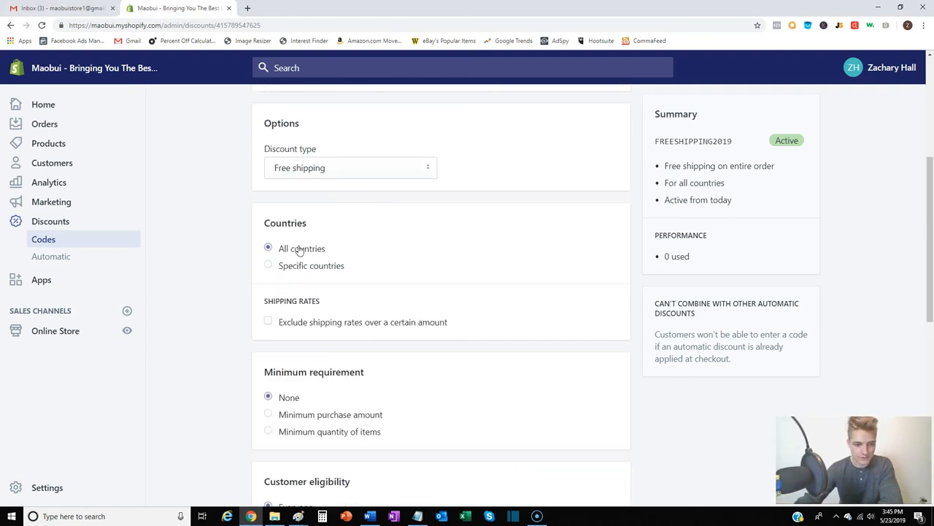